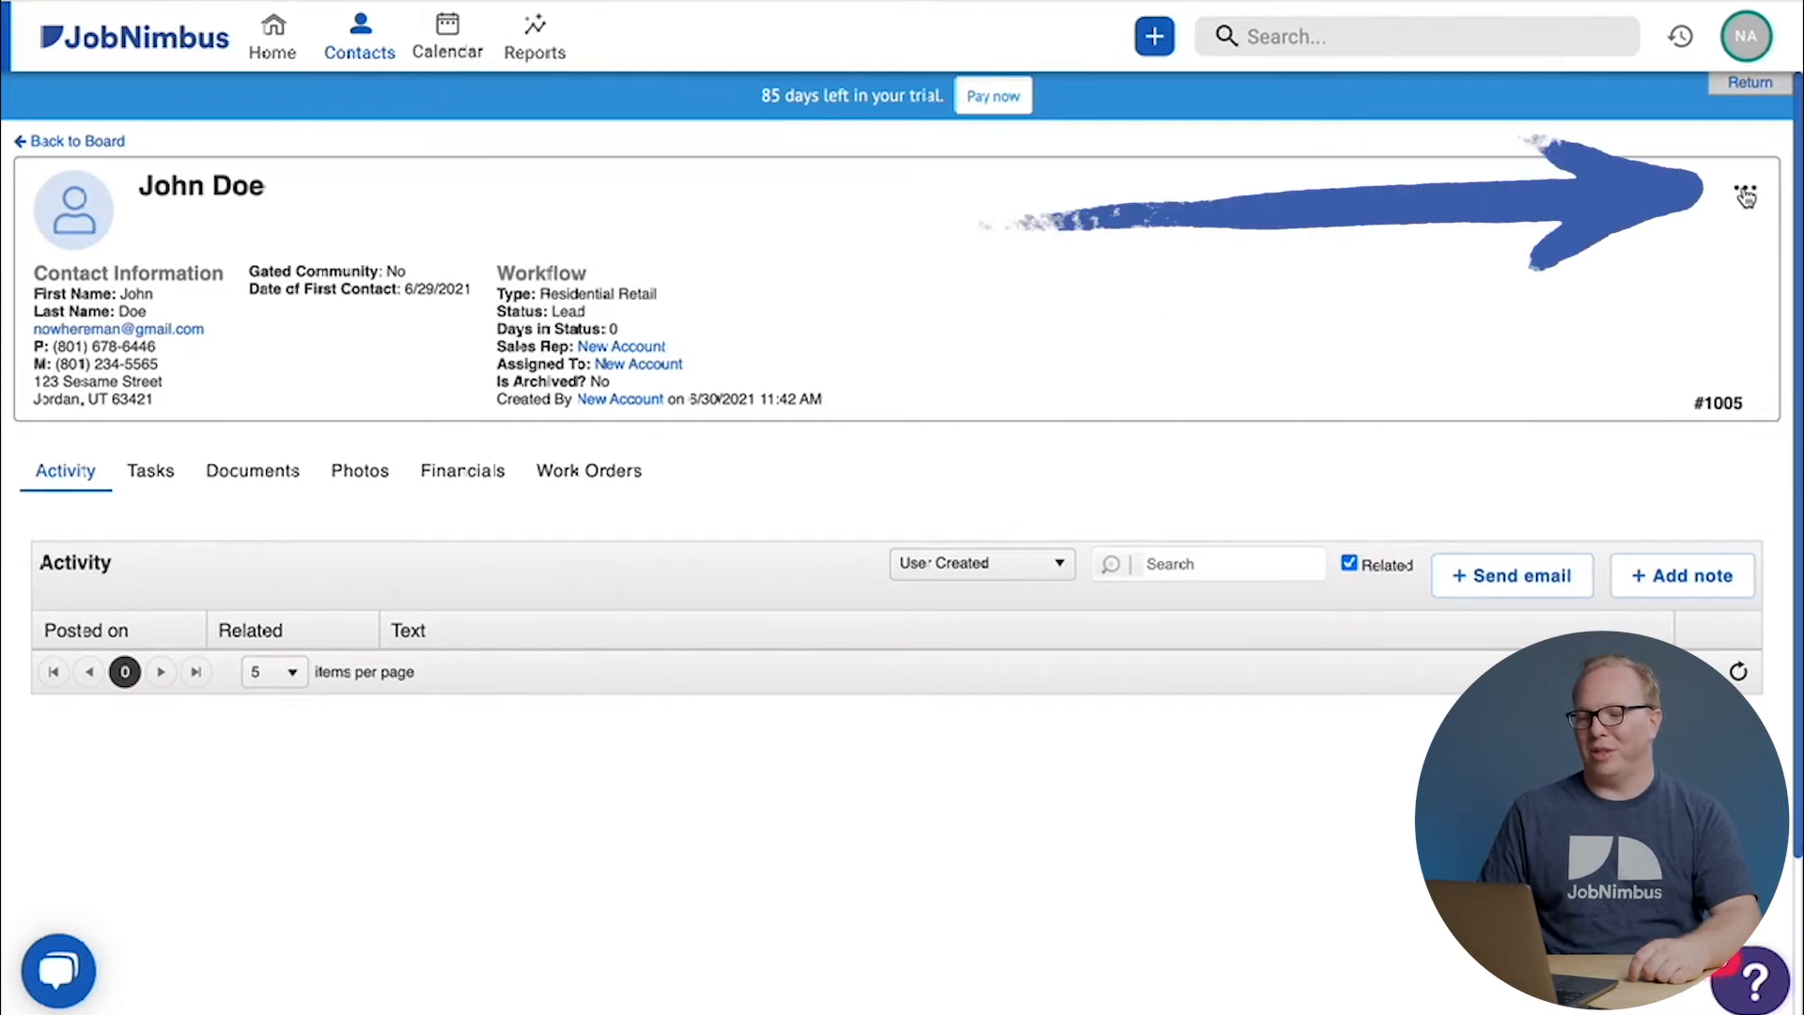
Reveal John Doe's contact actions and the Change Status list of workflow stages.
click(1746, 187)
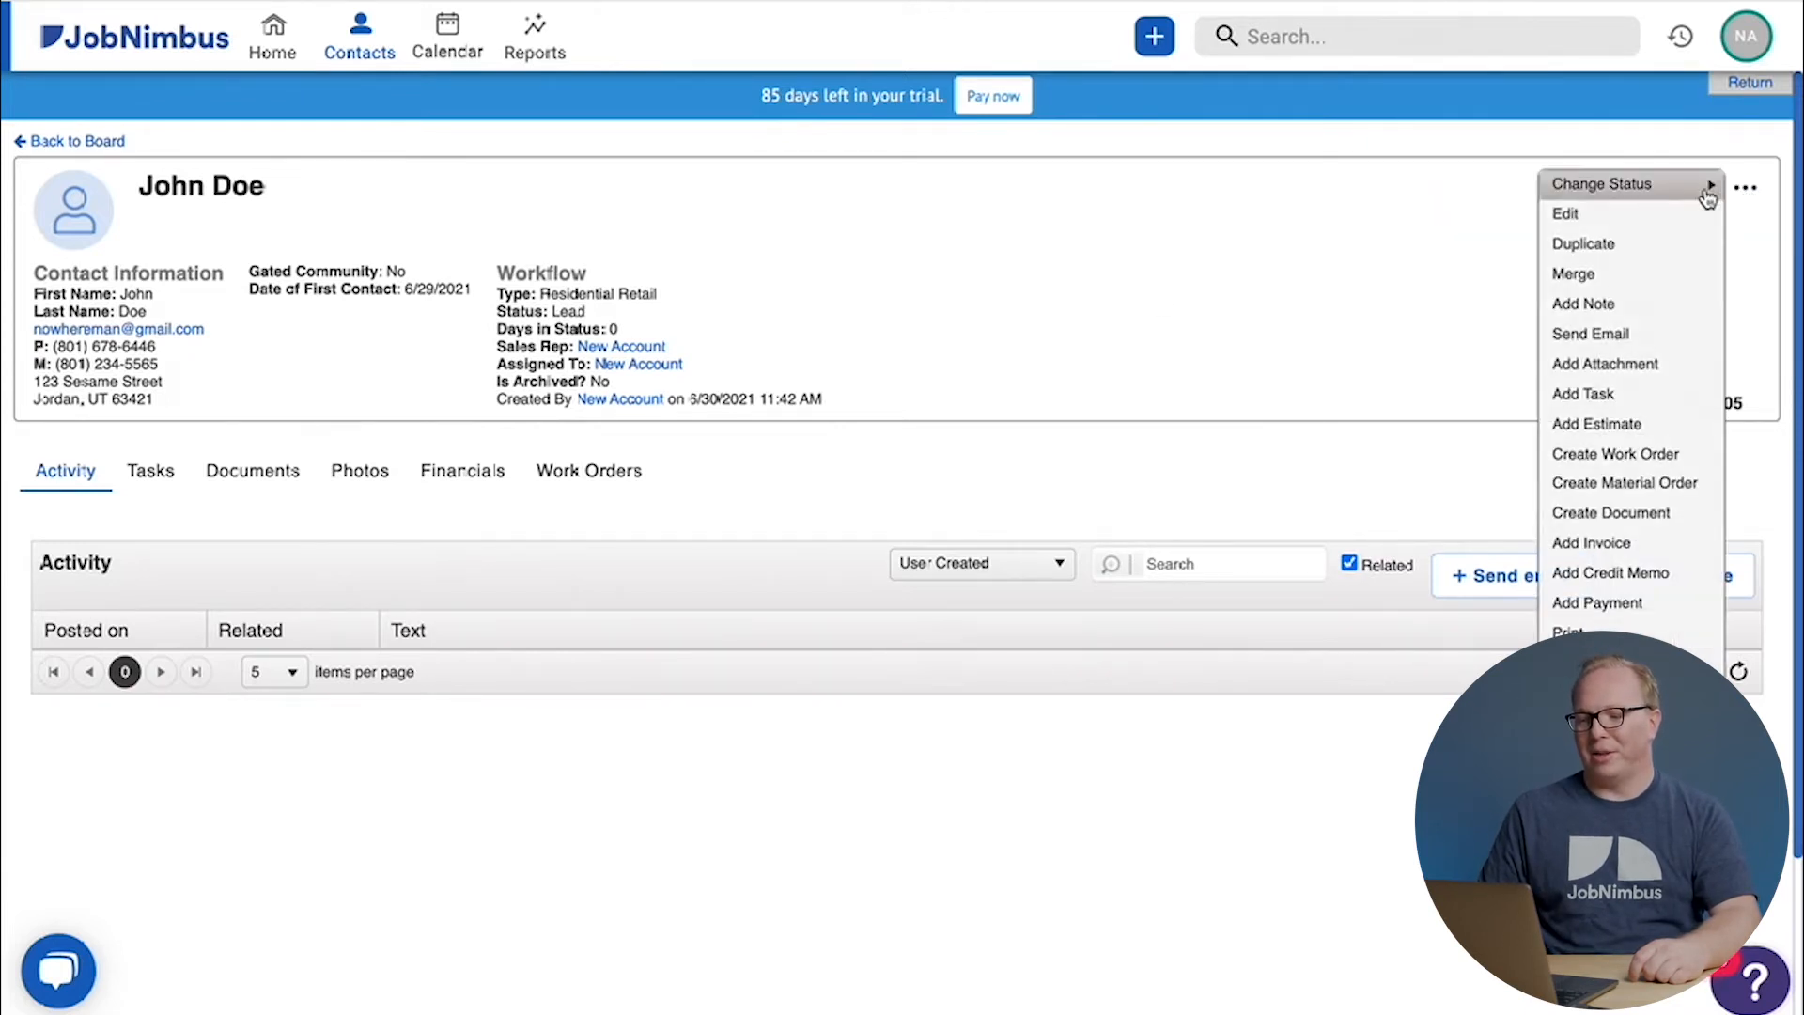
click(1601, 183)
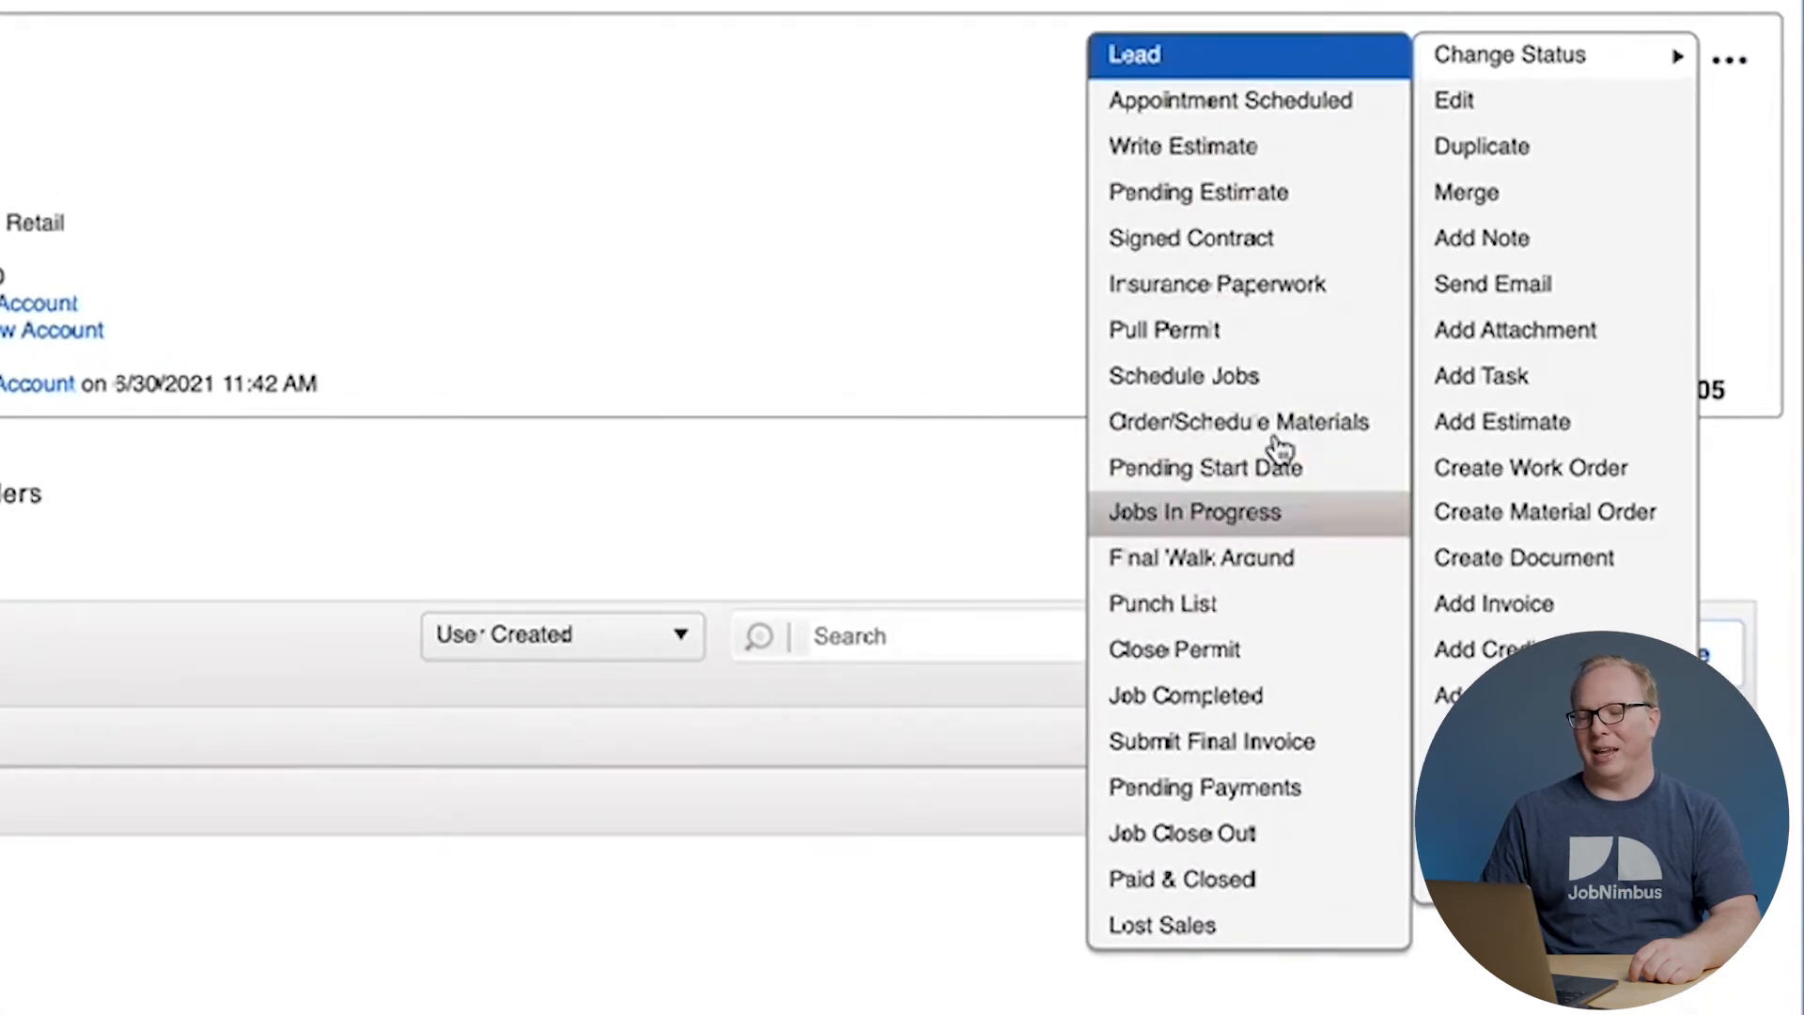
mouse_move(1473, 100)
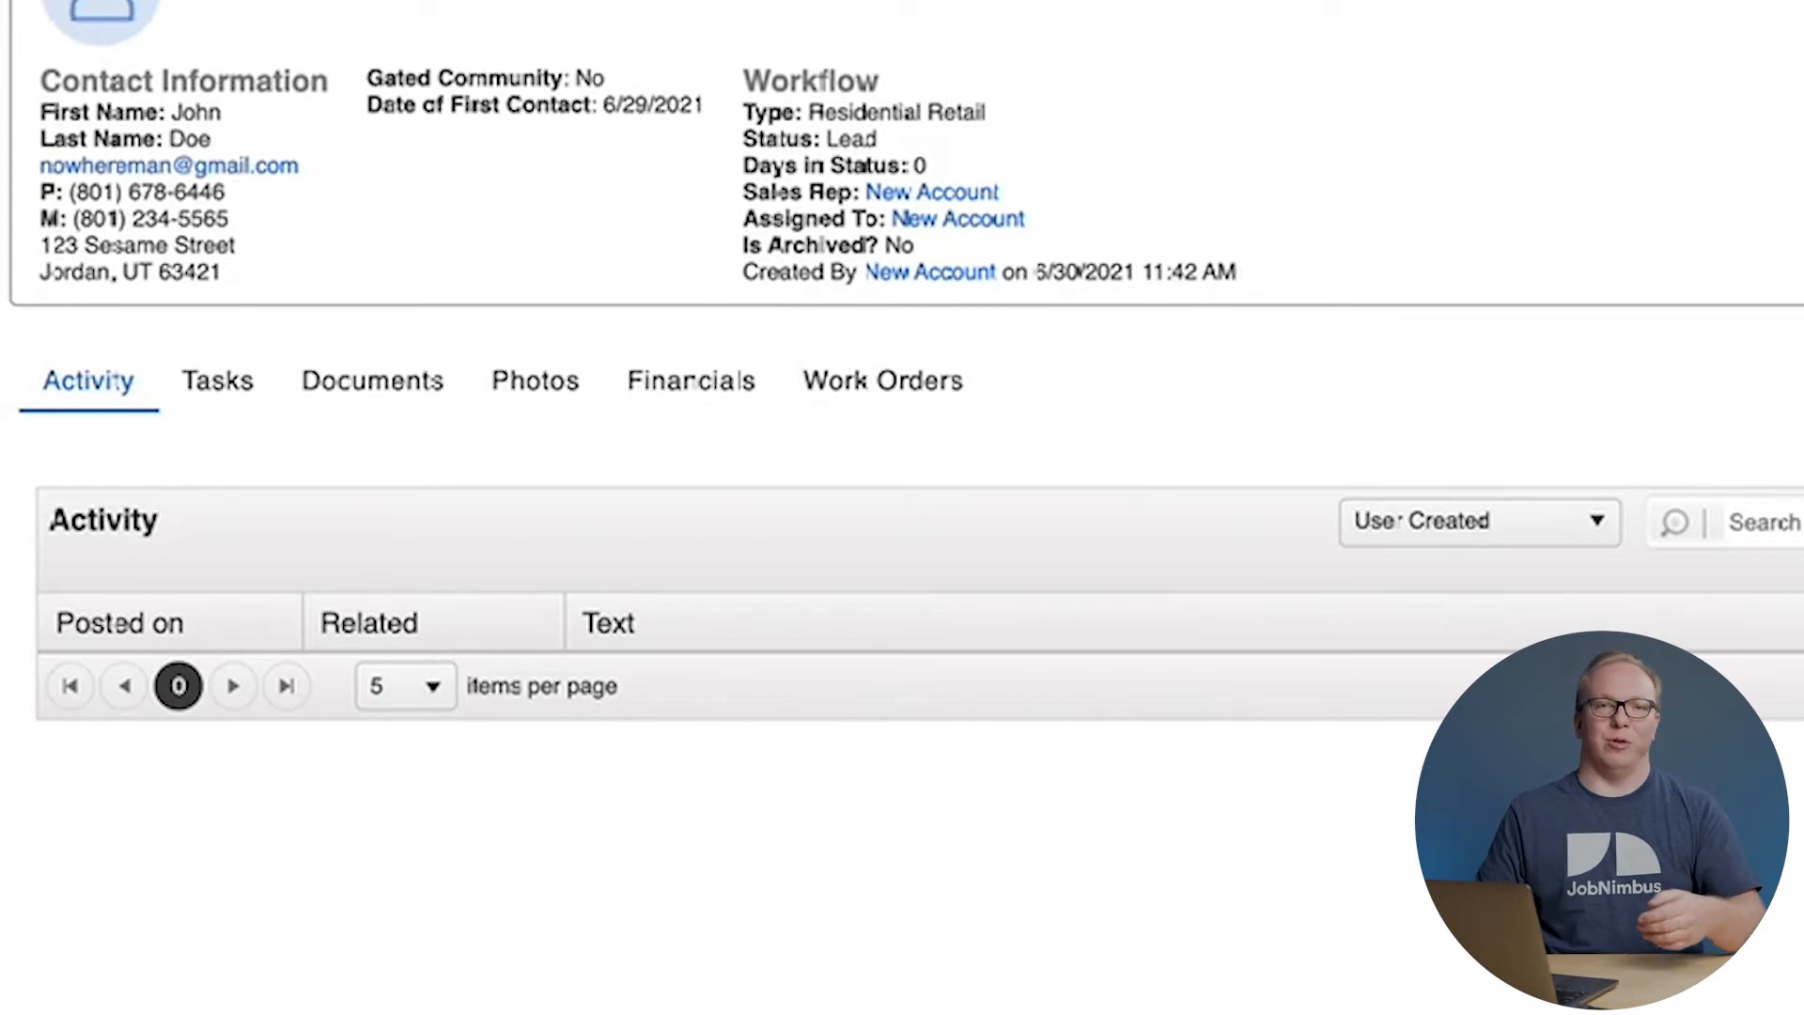
mouse_move(1089, 507)
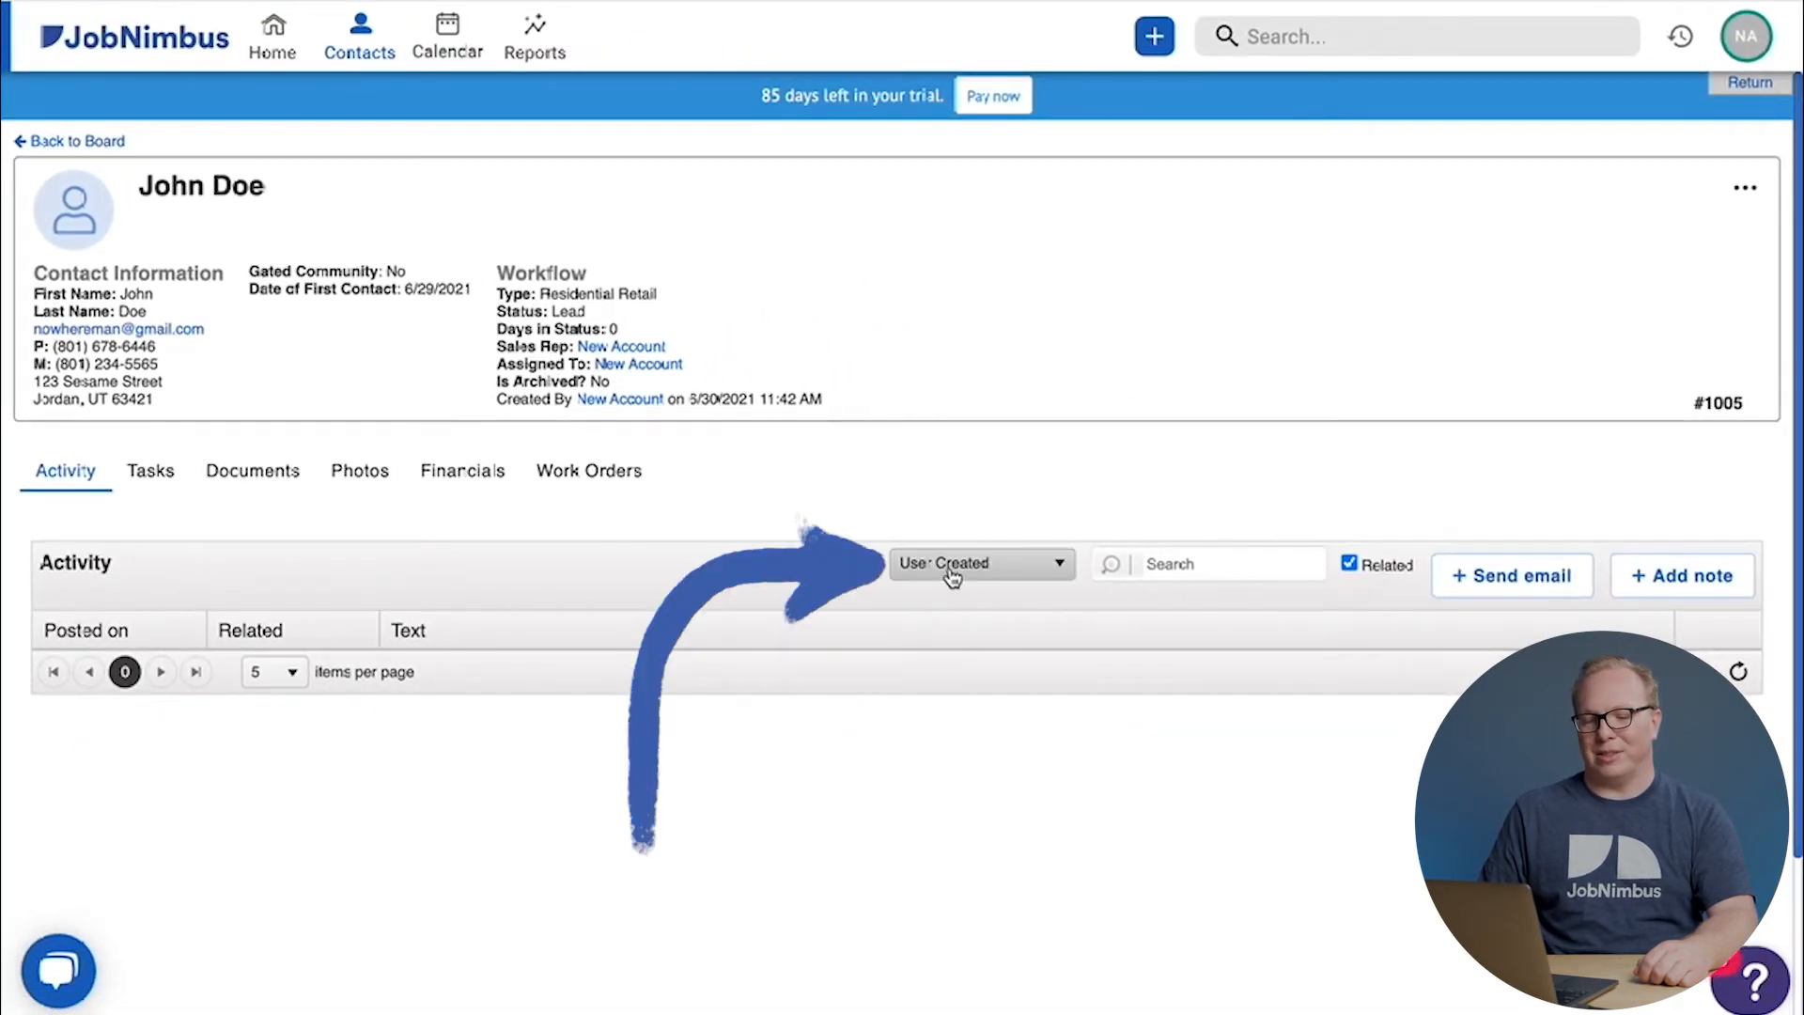
Filter John Doe's activity feed to All, revealing the Contact Created entry.
click(979, 562)
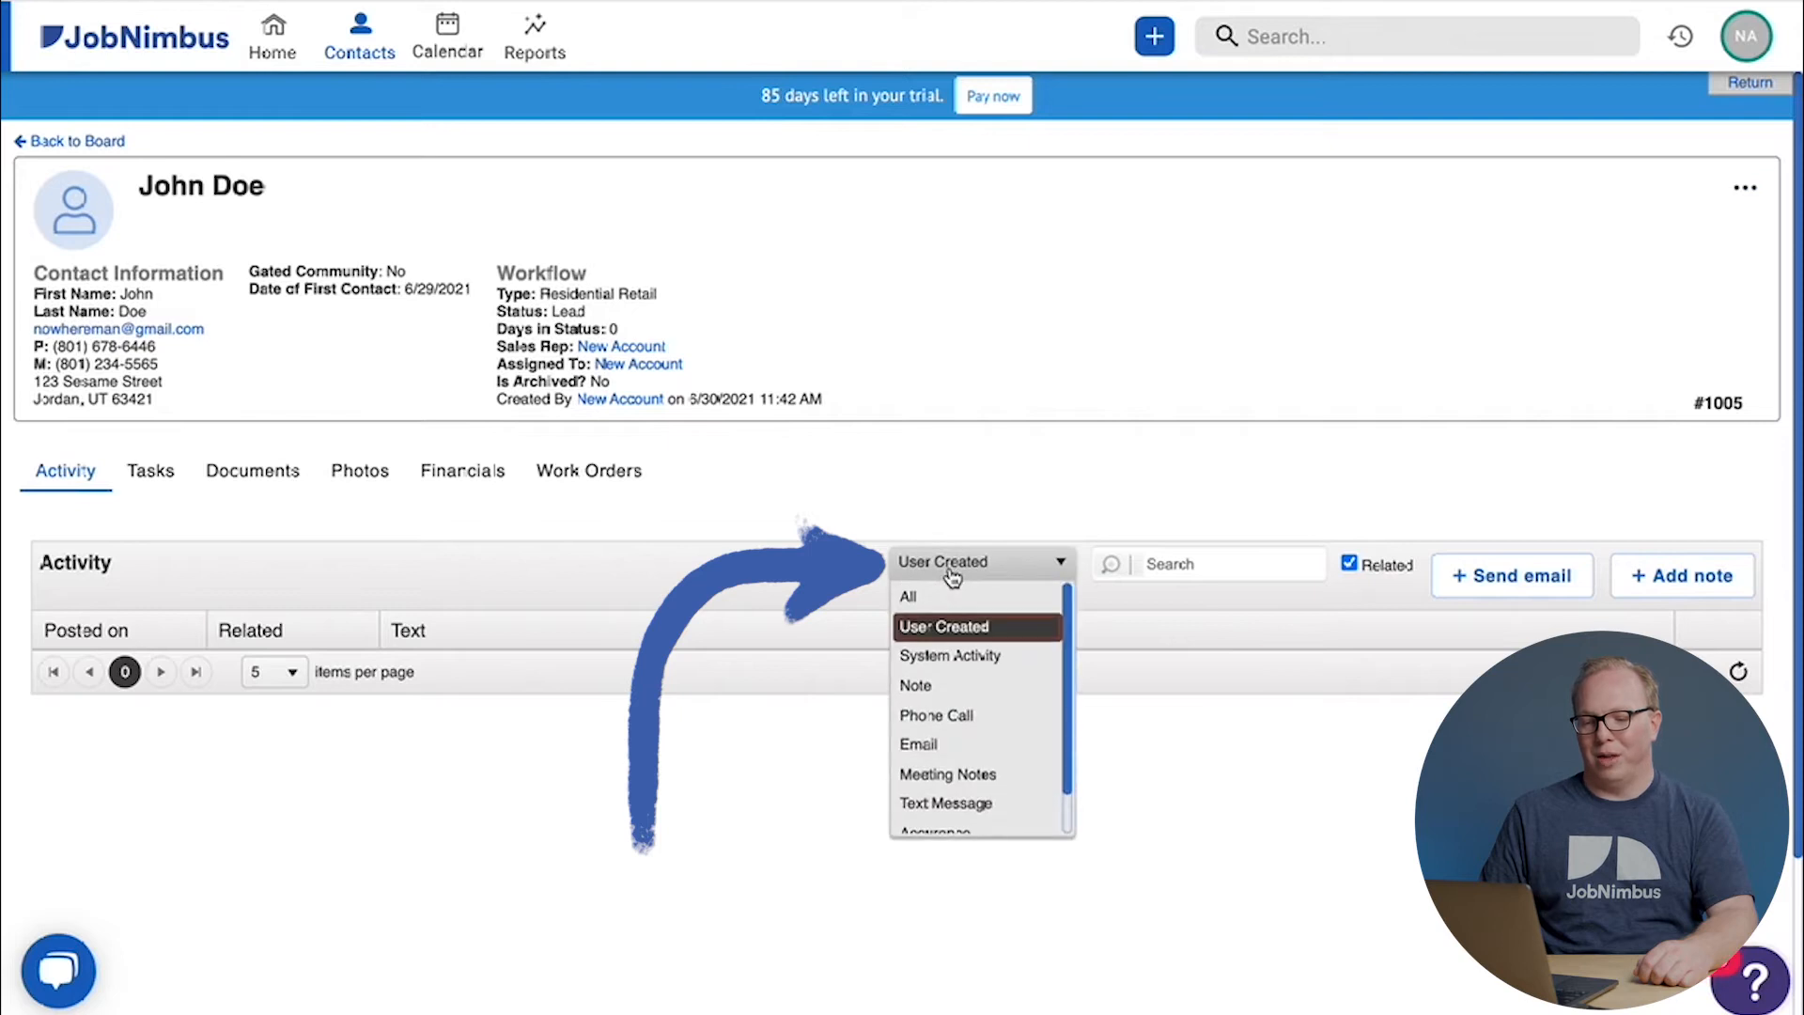
click(907, 596)
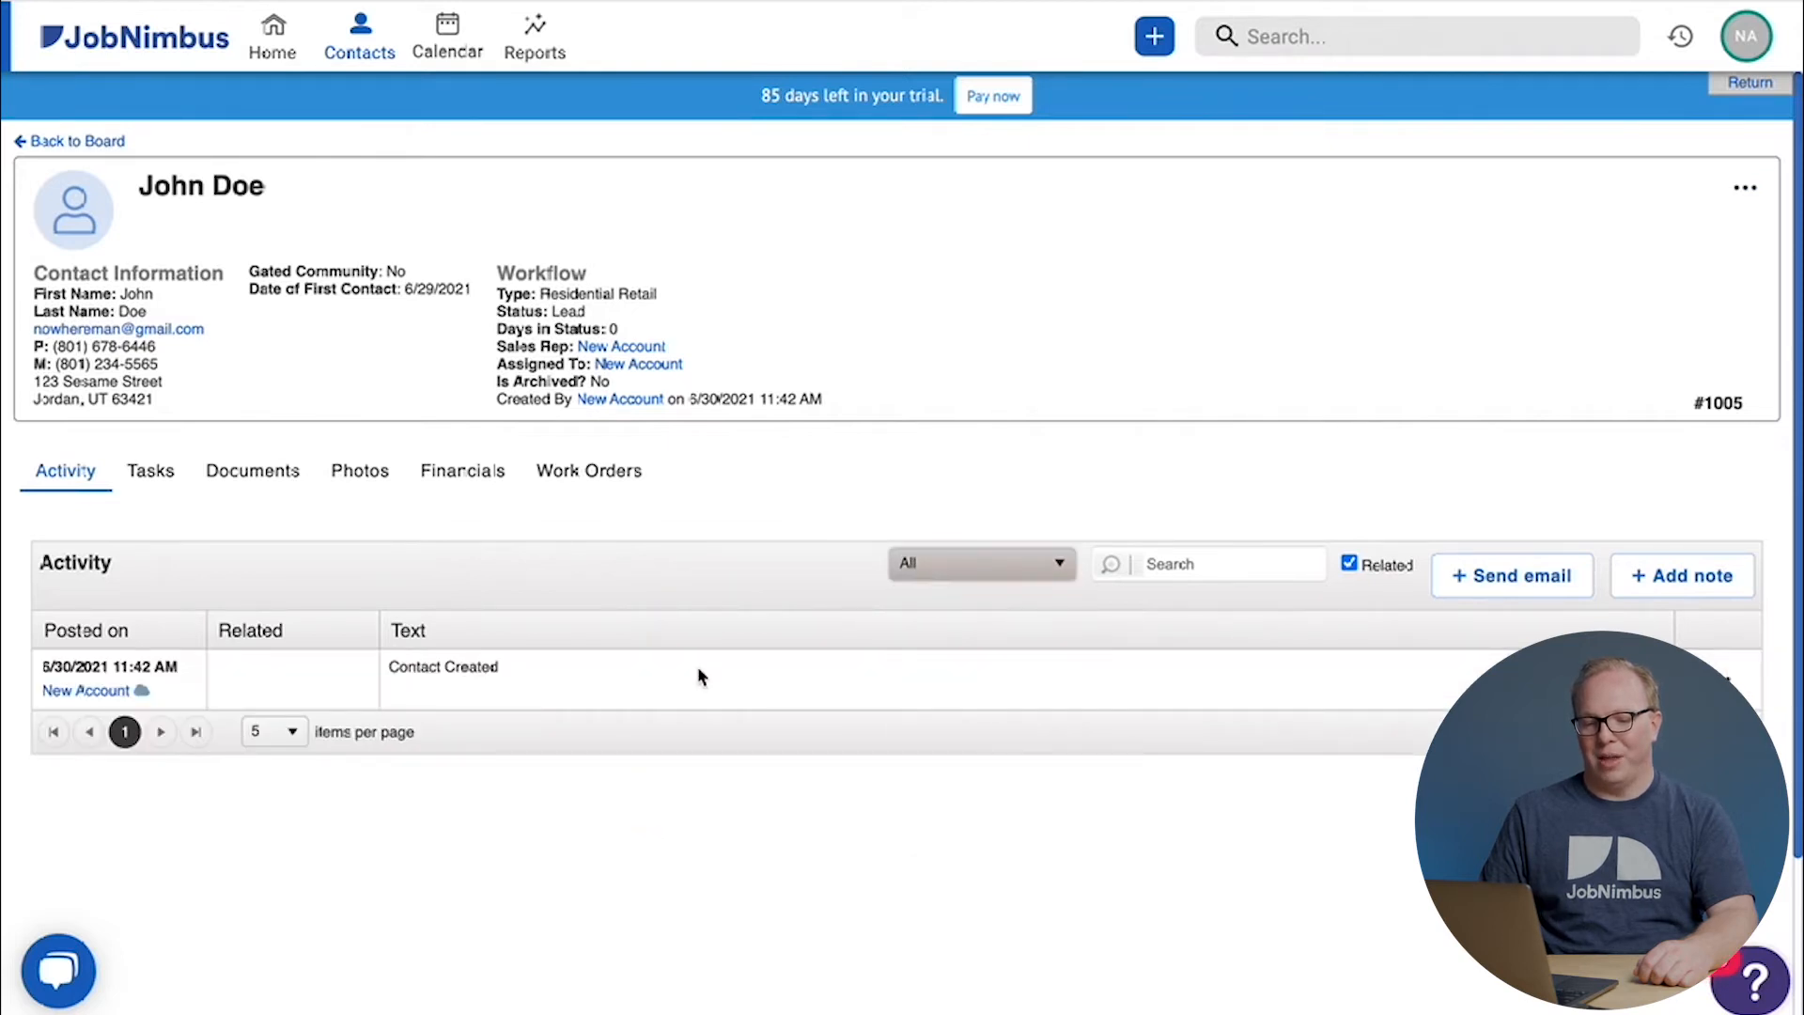
mouse_move(615, 669)
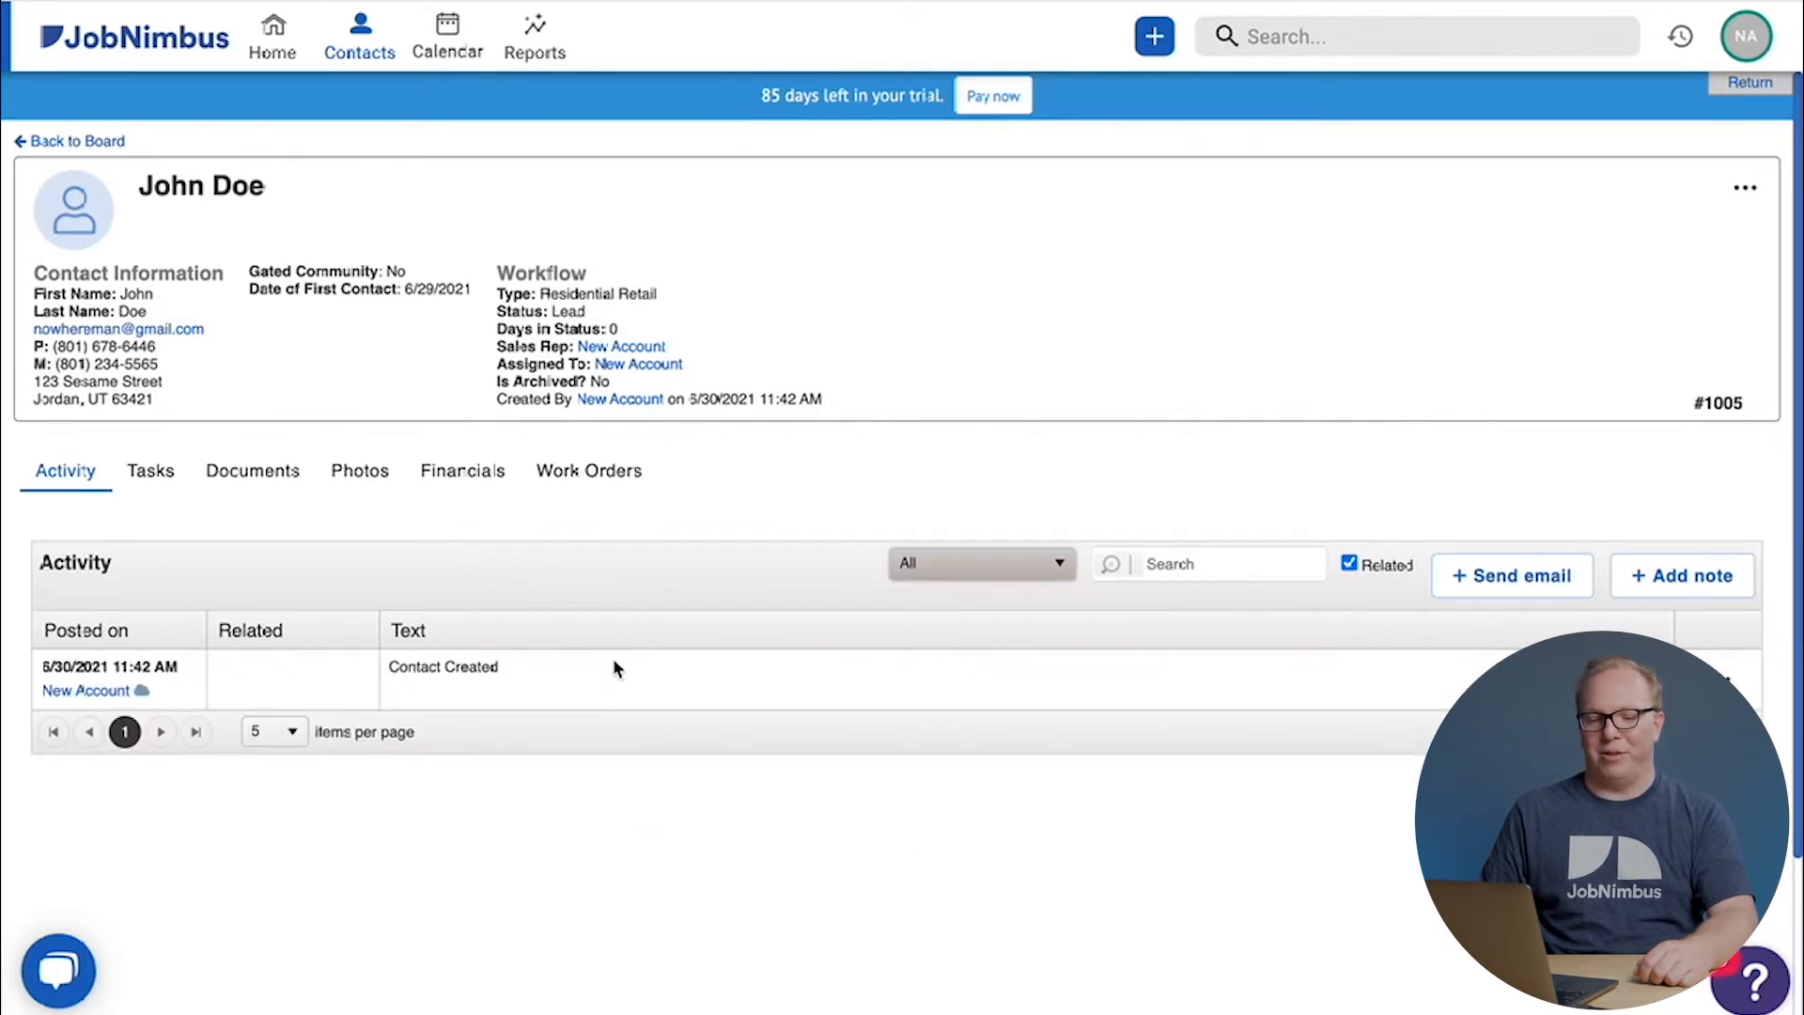
mouse_move(150, 650)
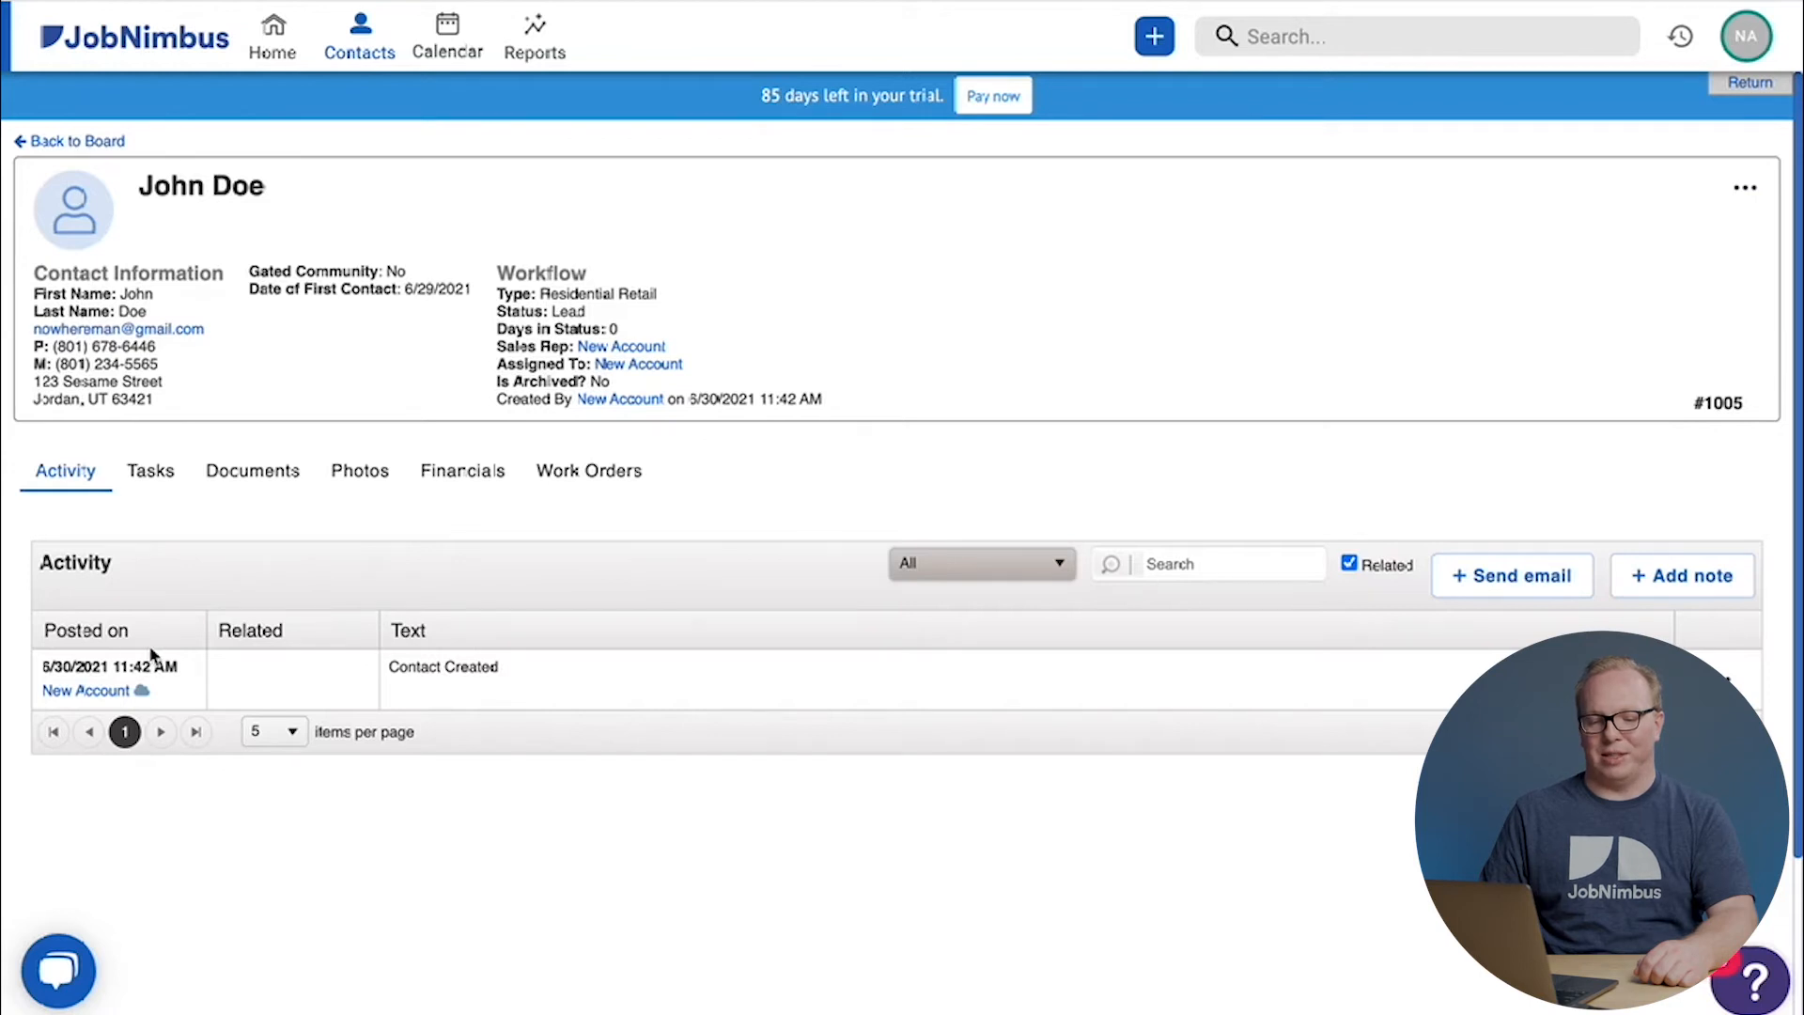
mouse_move(553, 672)
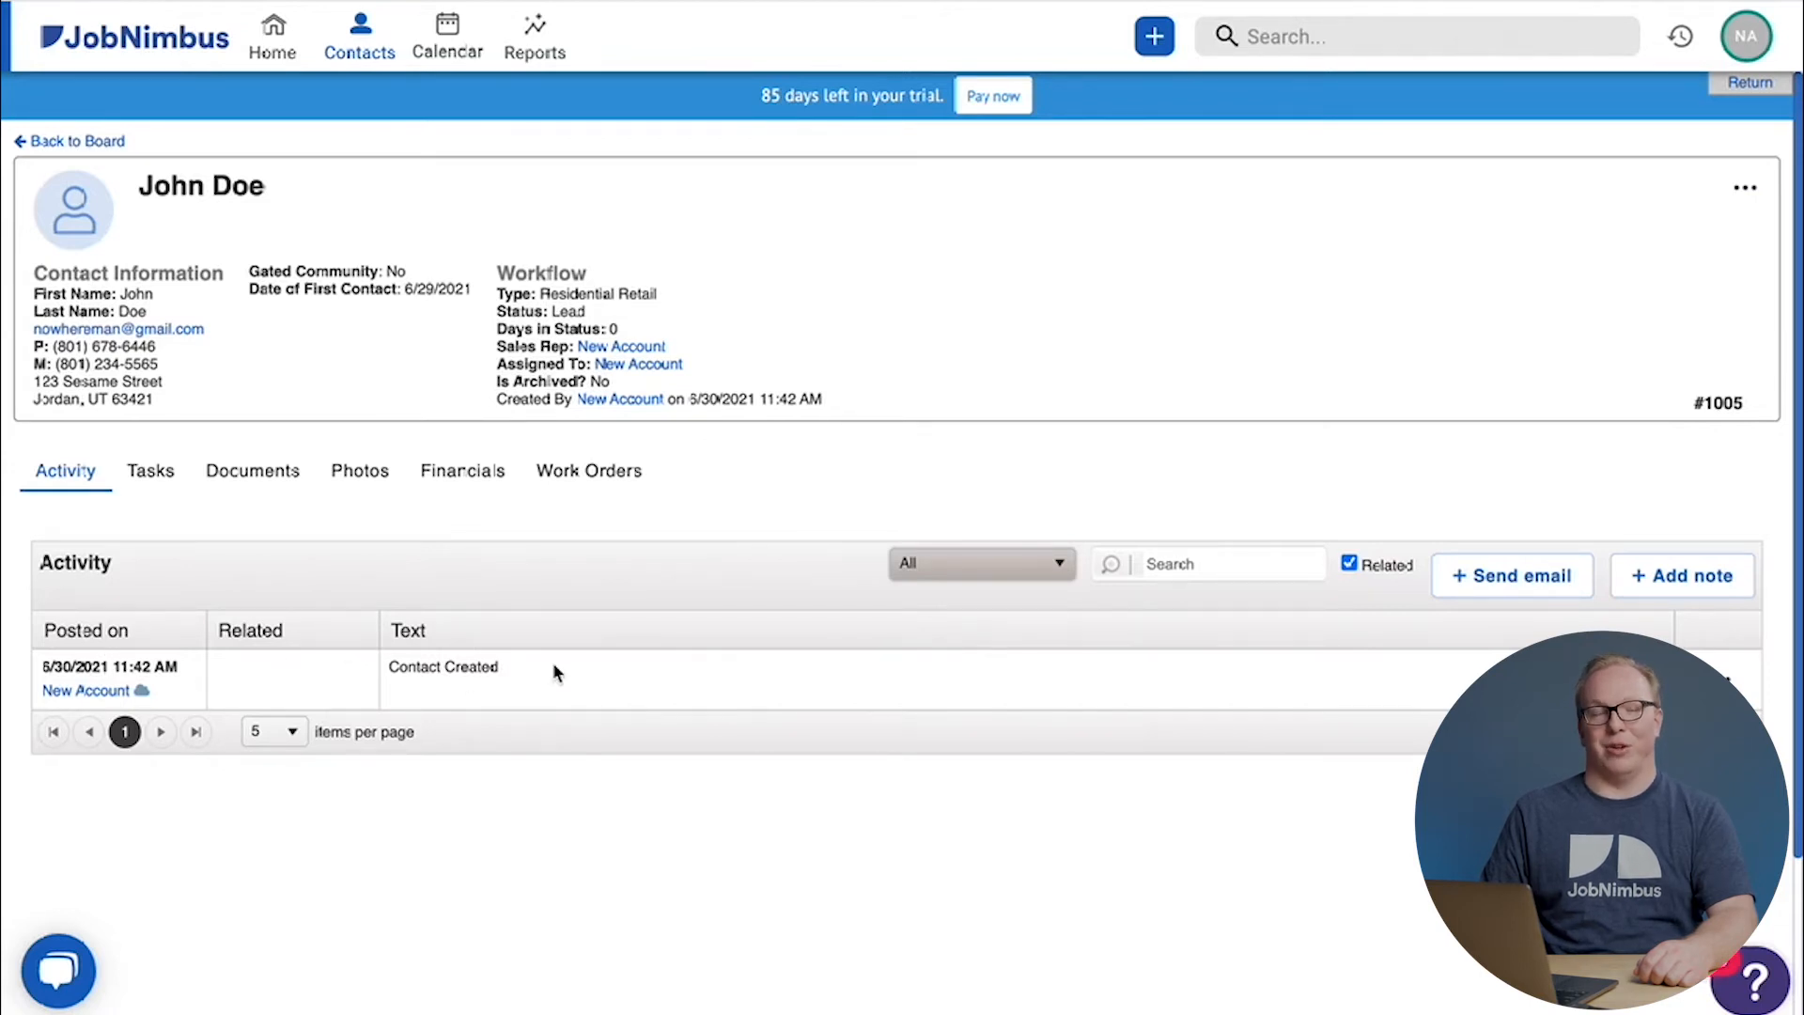
mouse_move(645, 660)
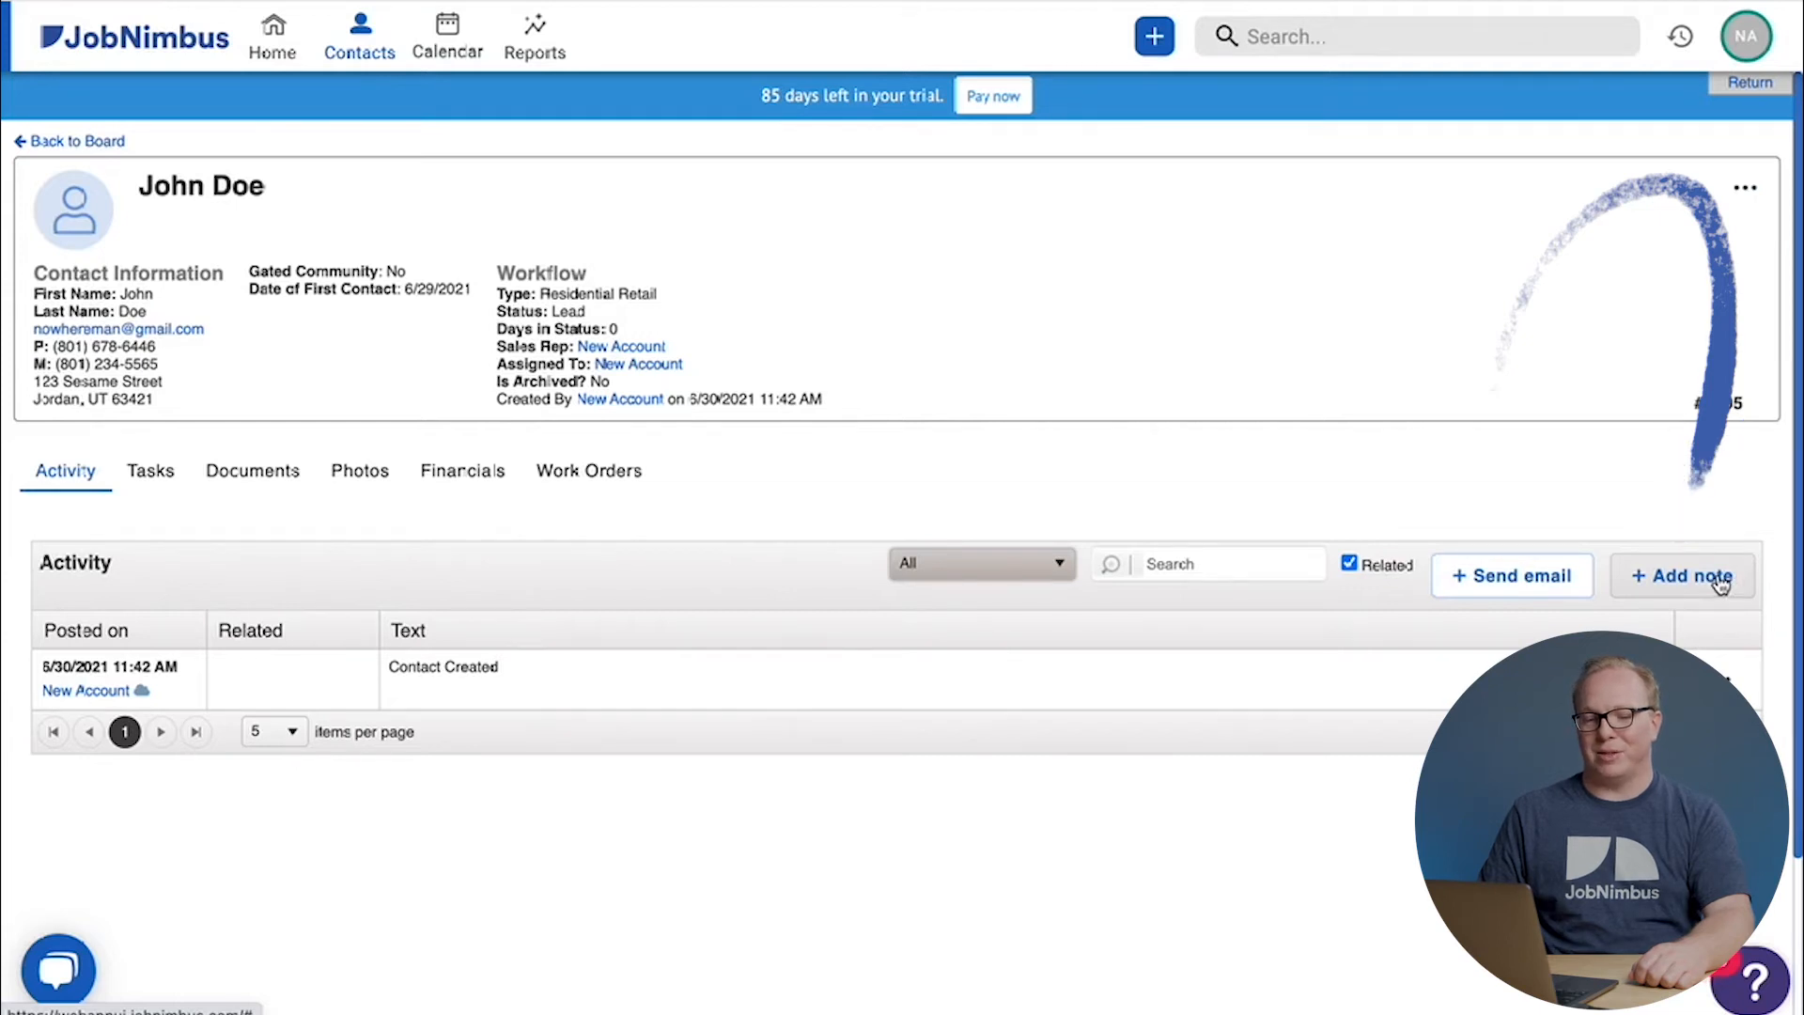
Save a new note 'We met with John, he needs an estimate.' without the stray @.
click(1680, 575)
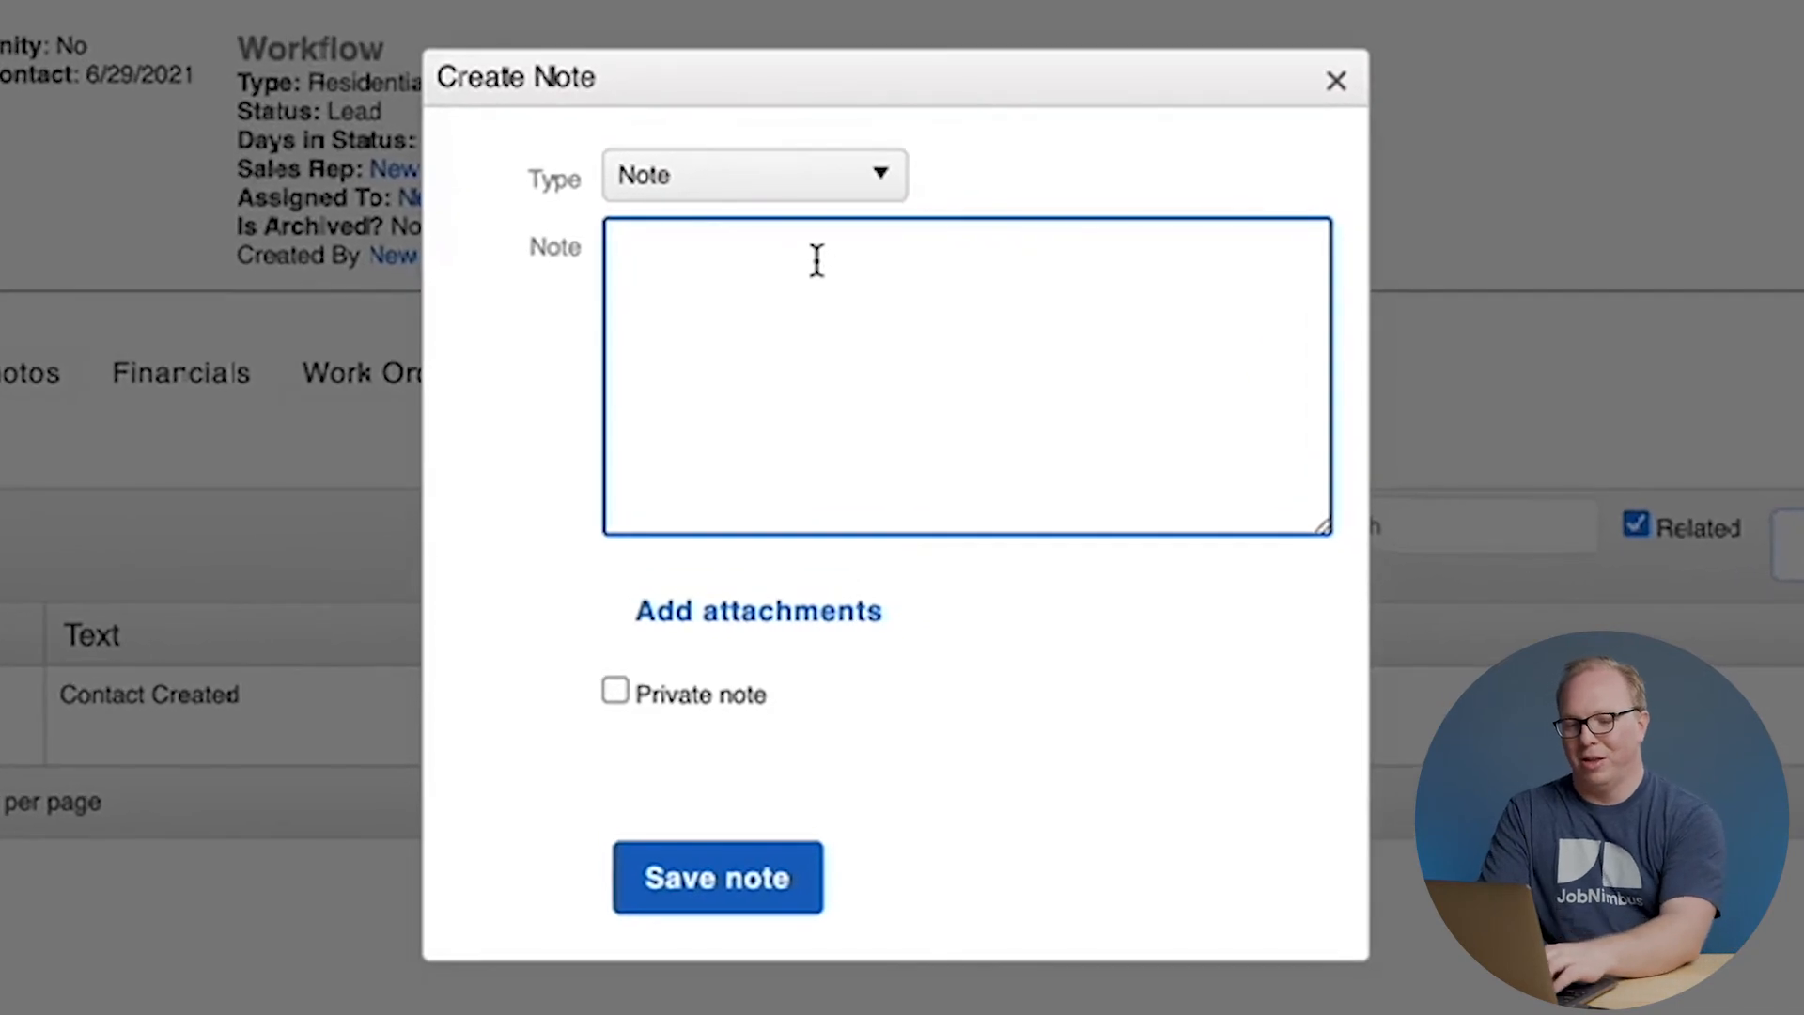
text(We met with John,)
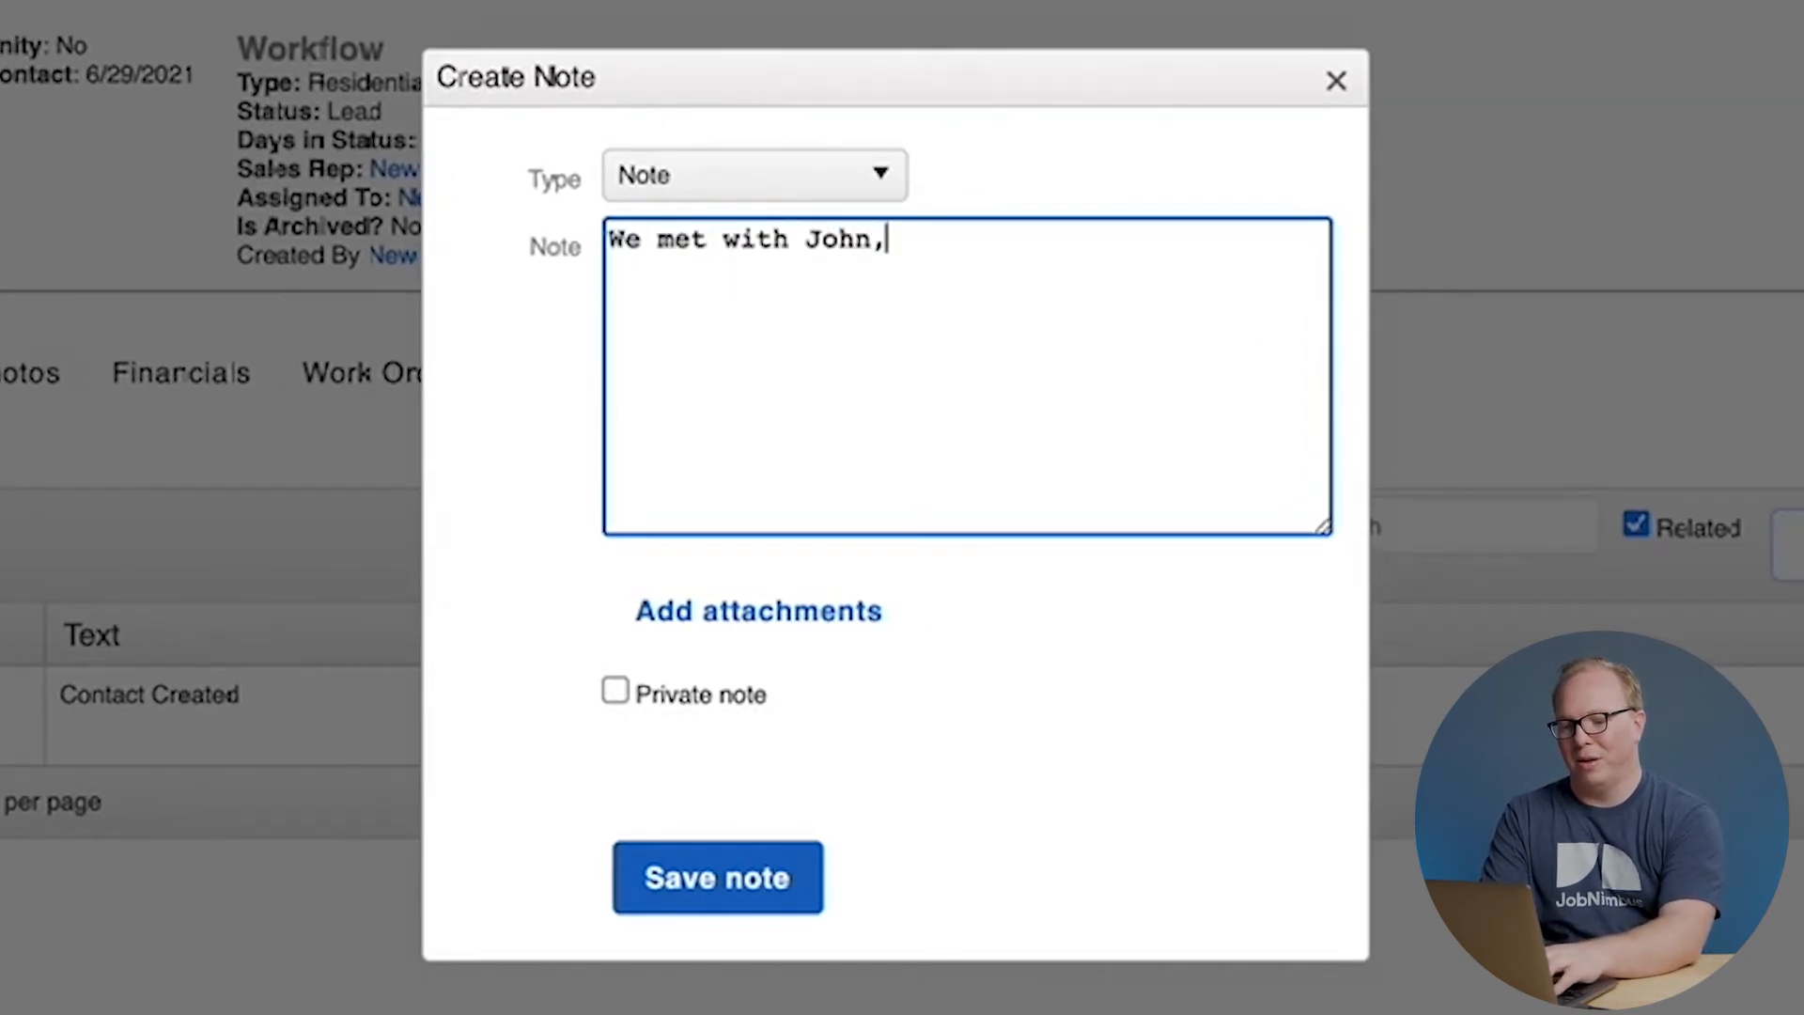
text(h)
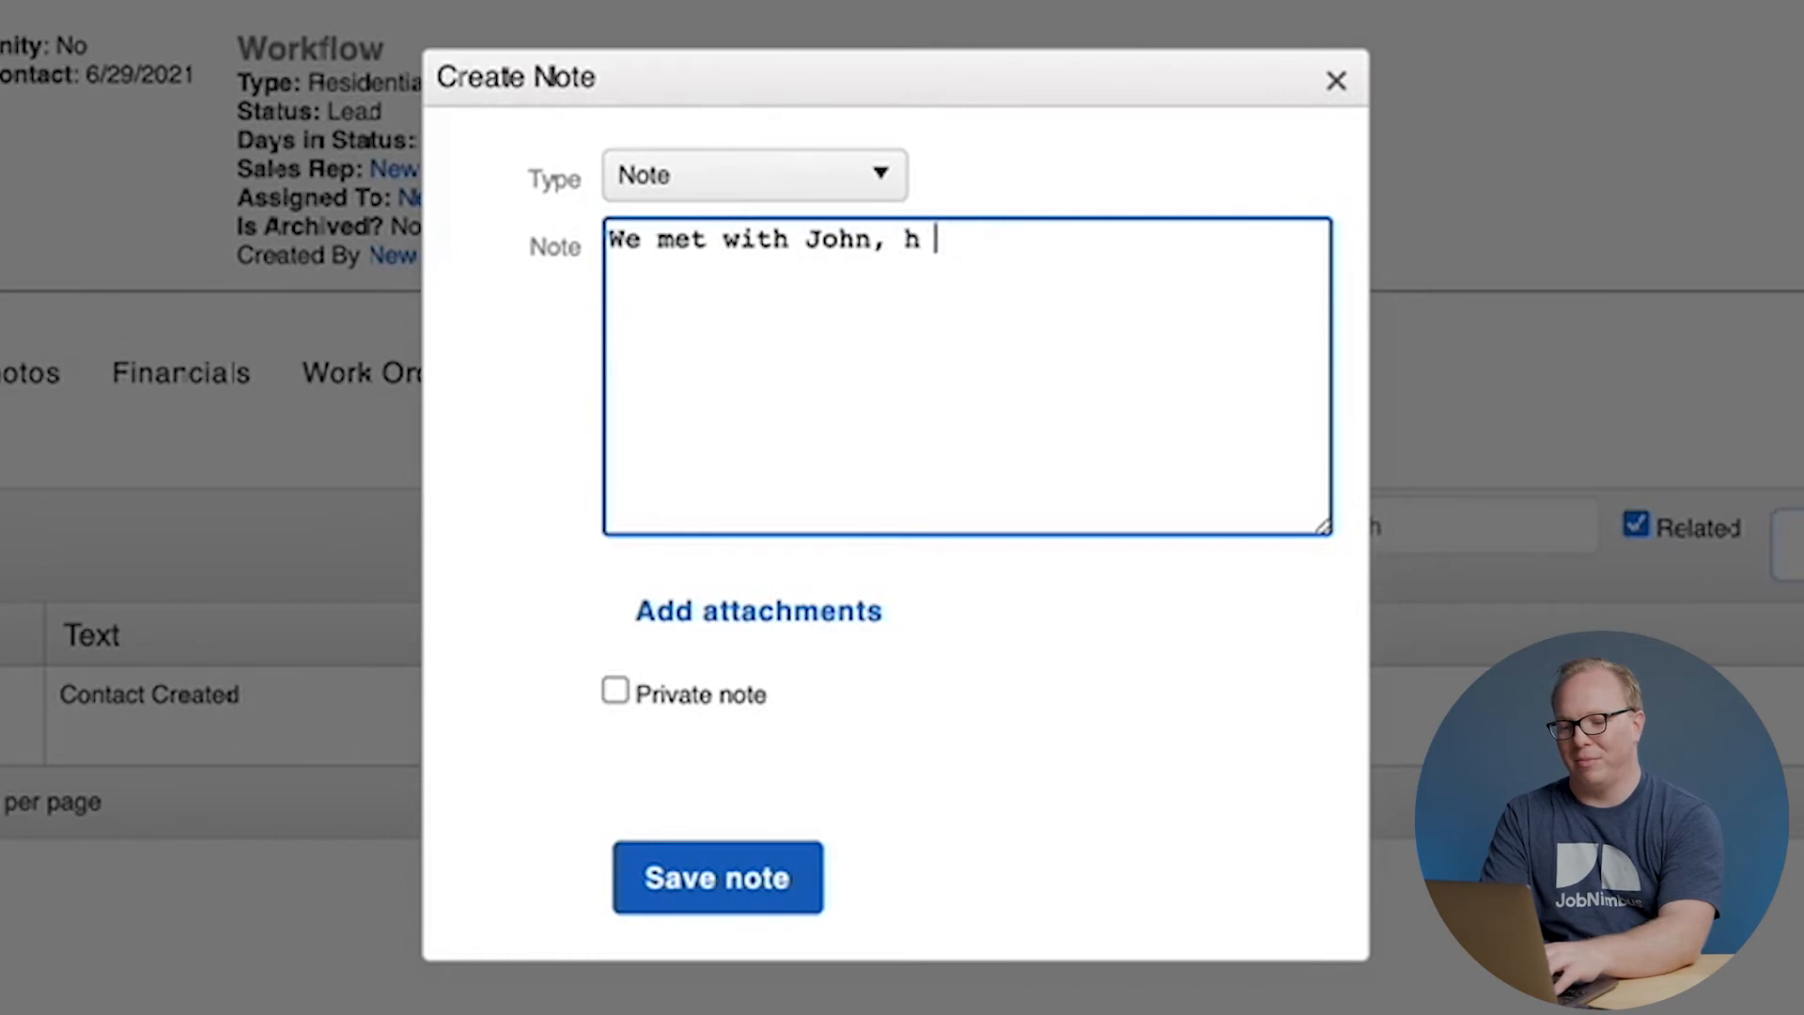
text(e needs an estim)
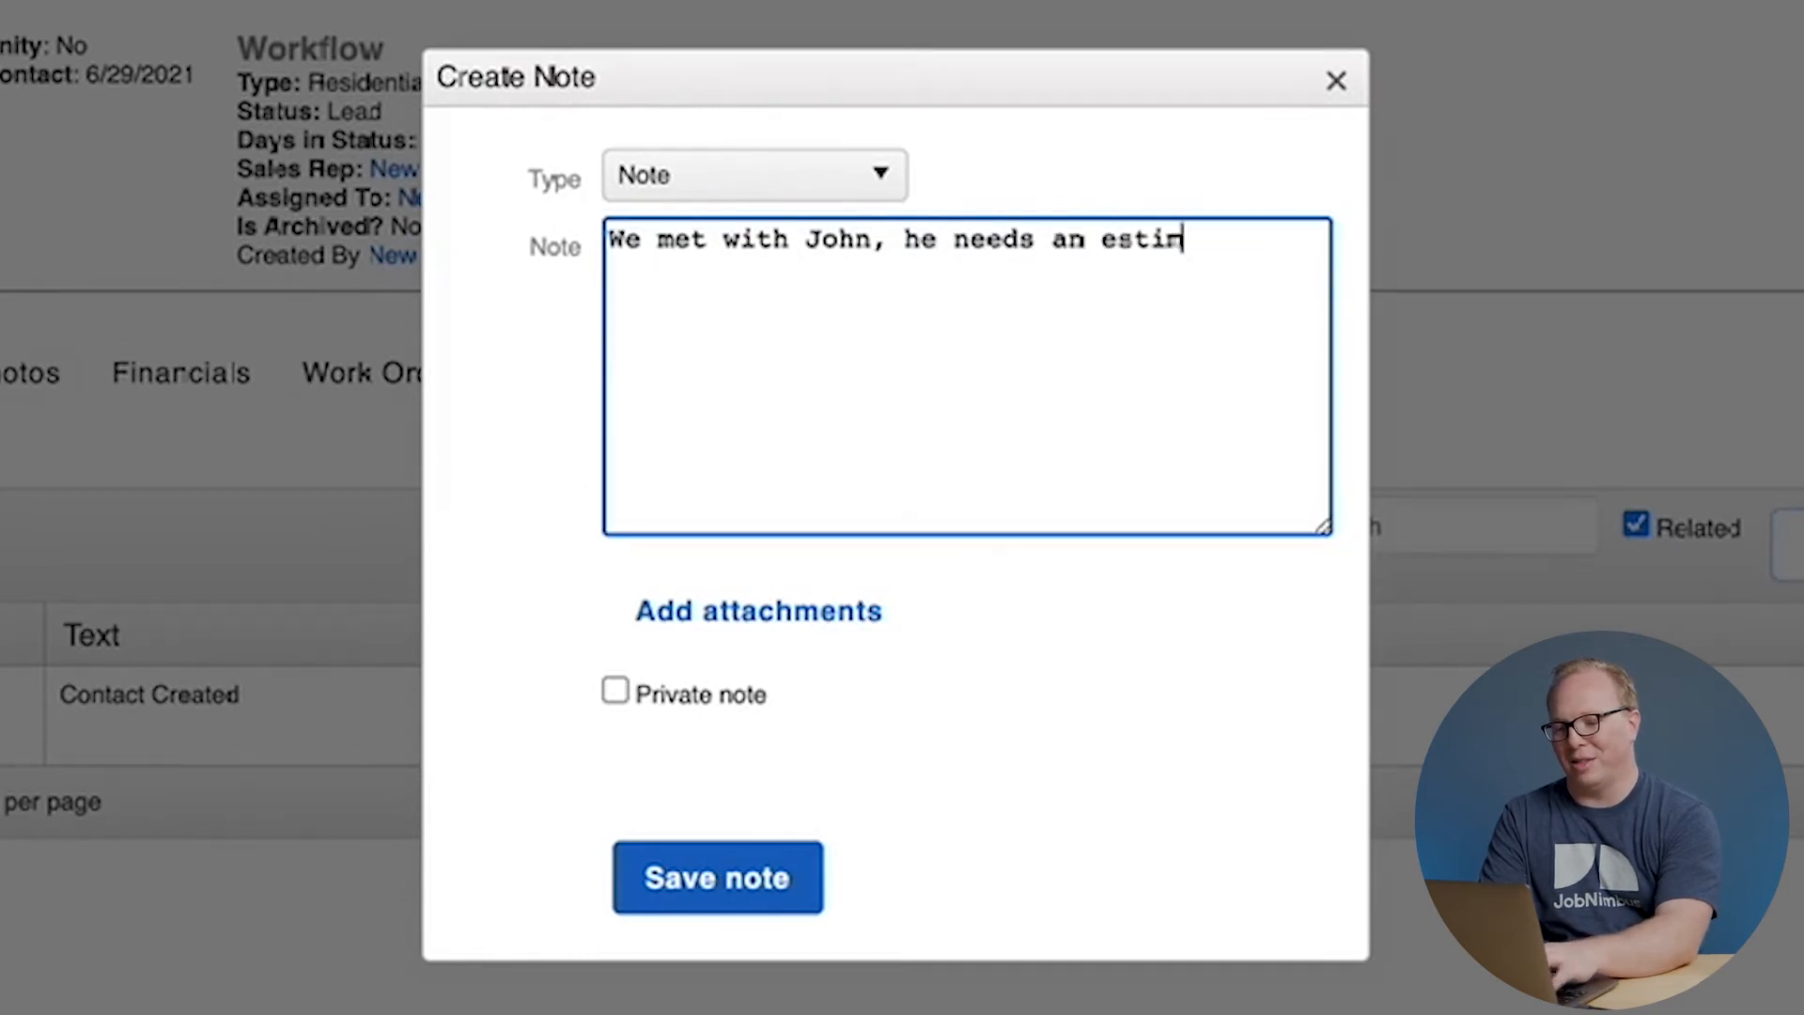
text(ate.)
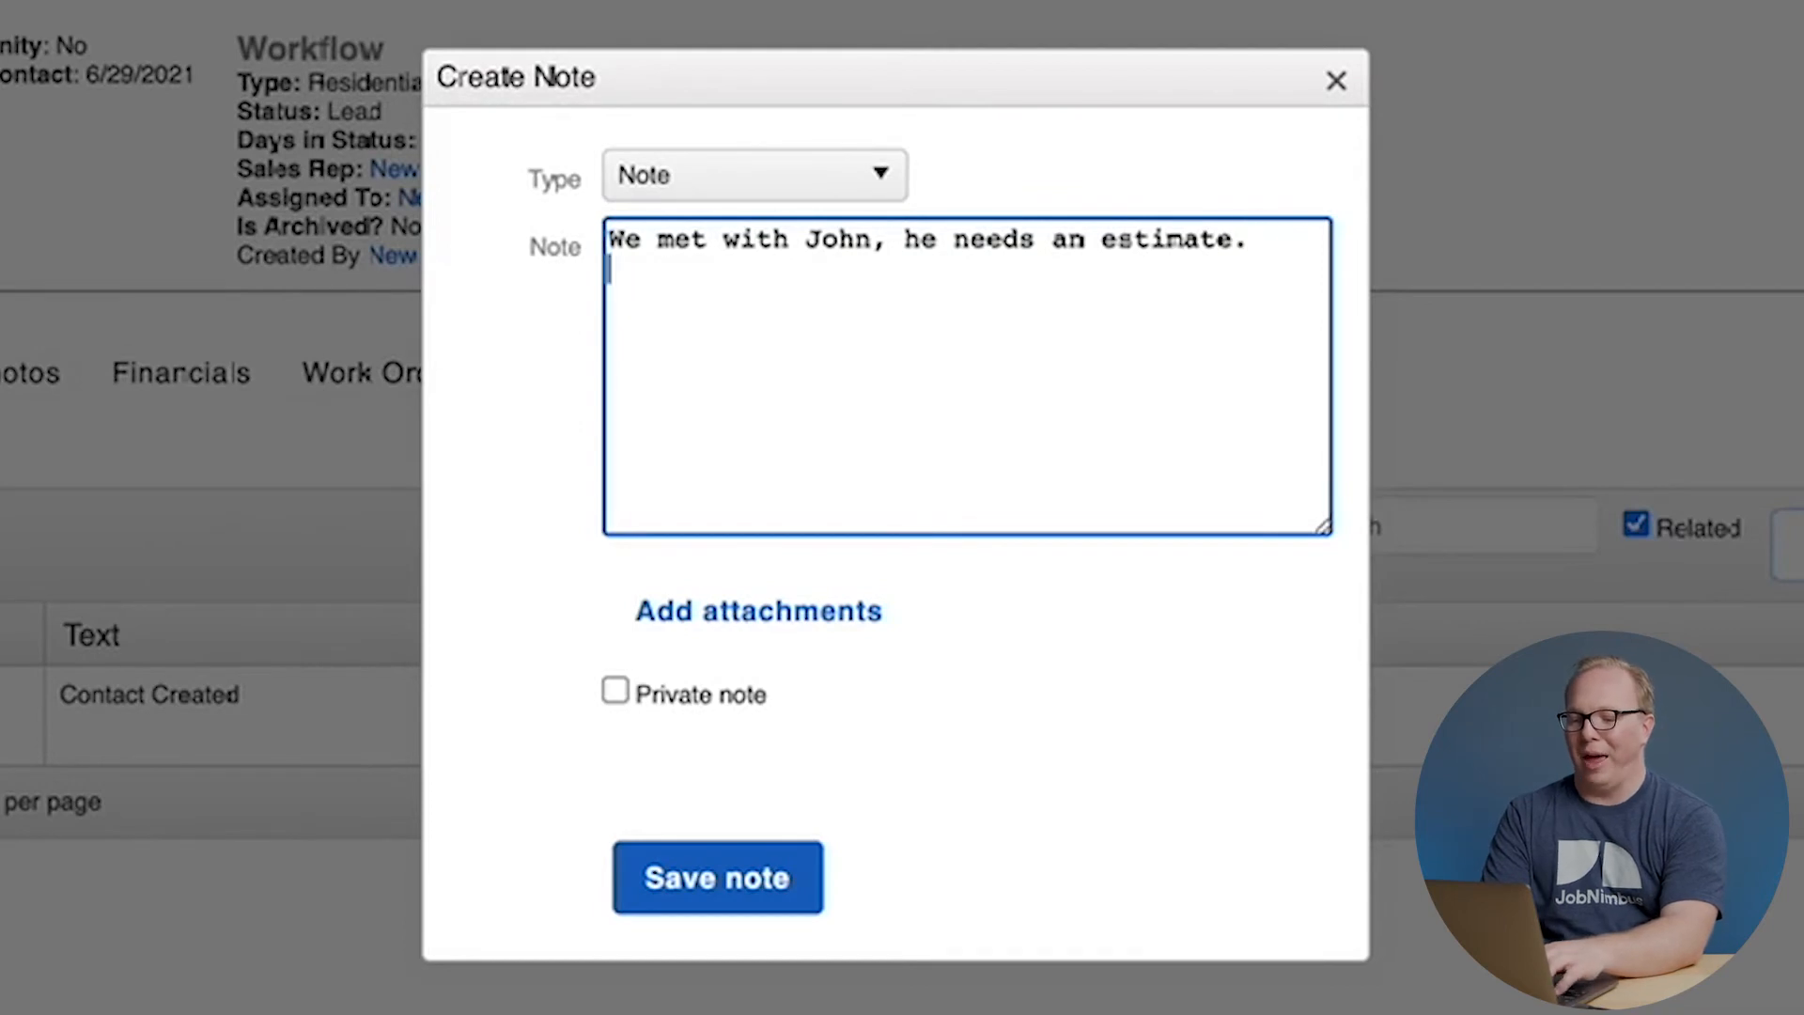
text(@)
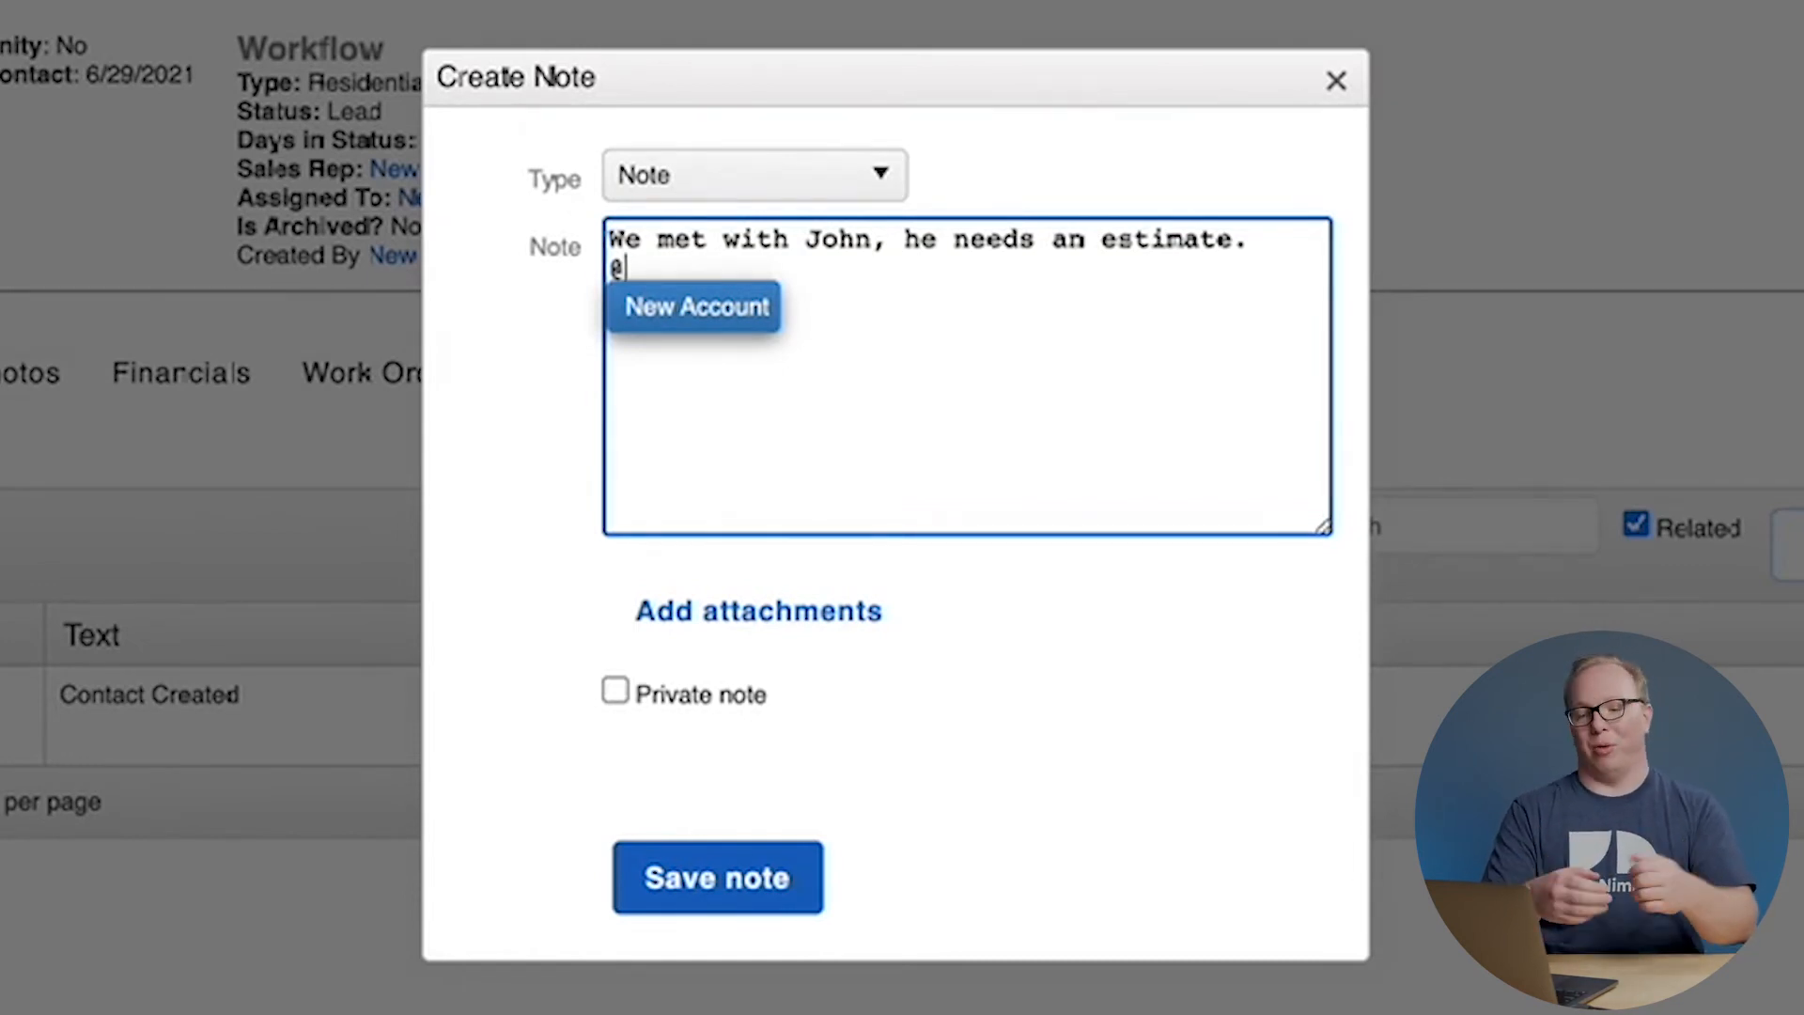
key(Backspace)
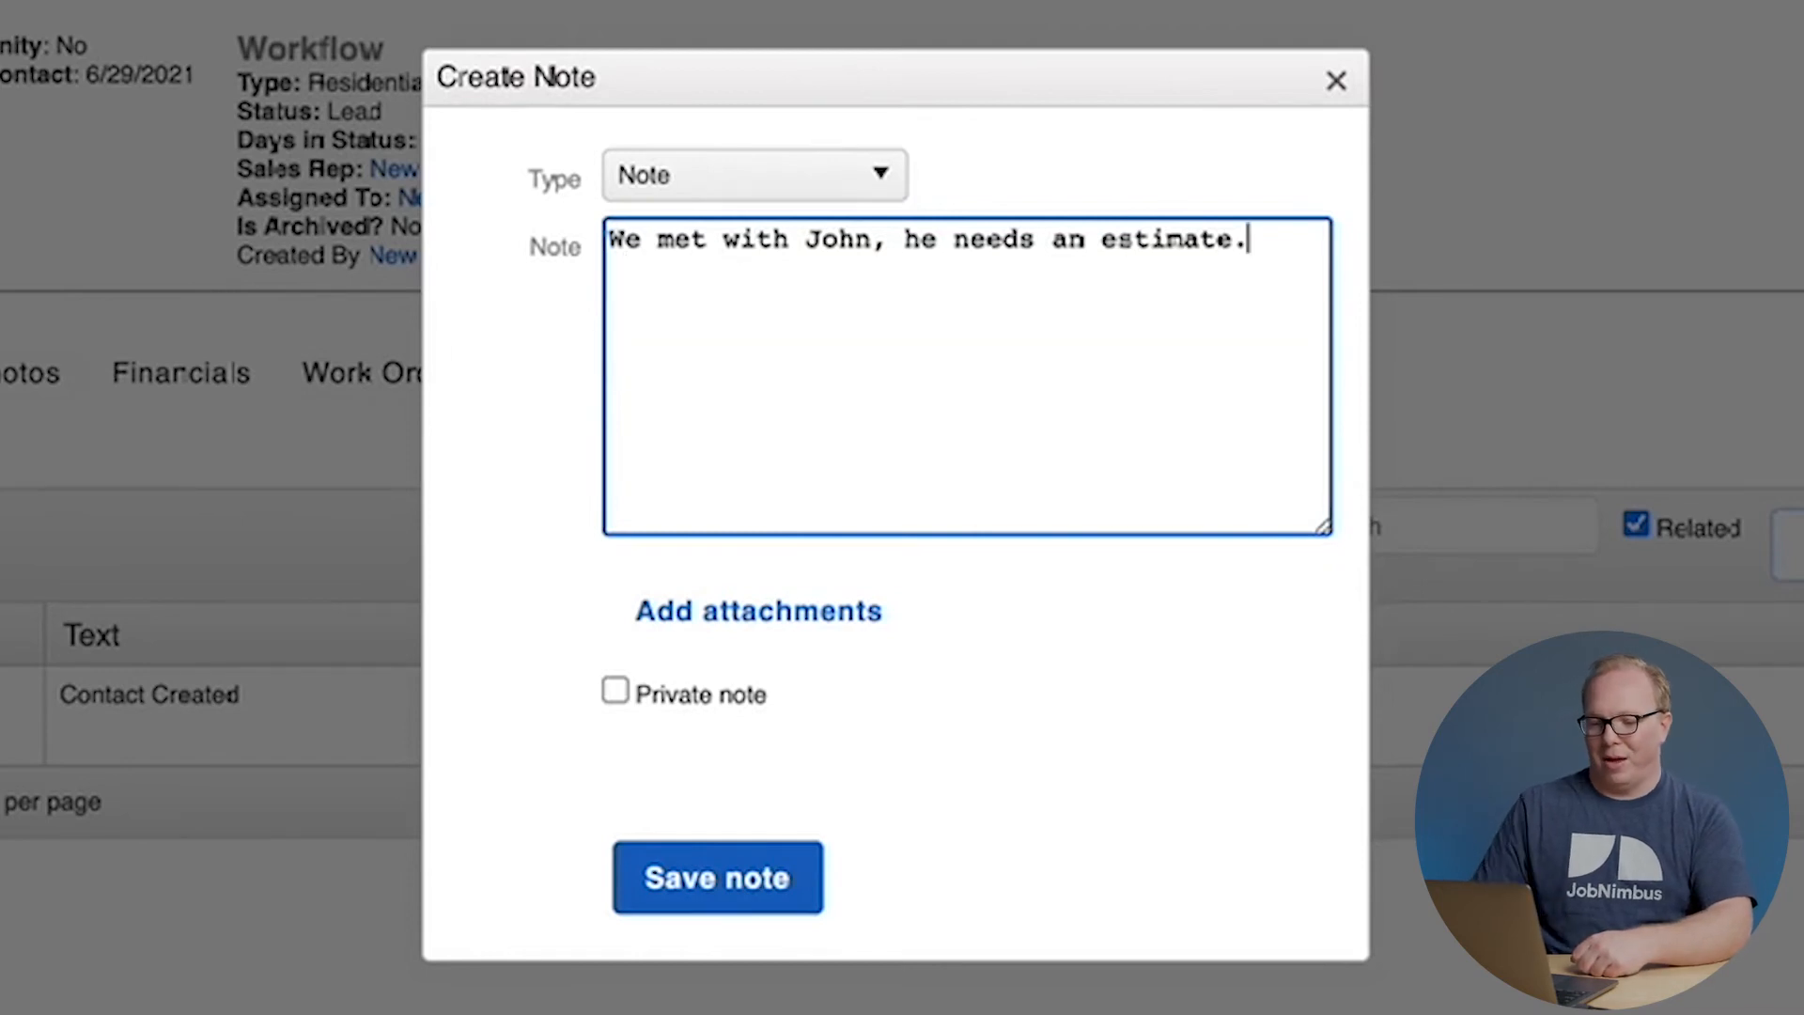
click(716, 877)
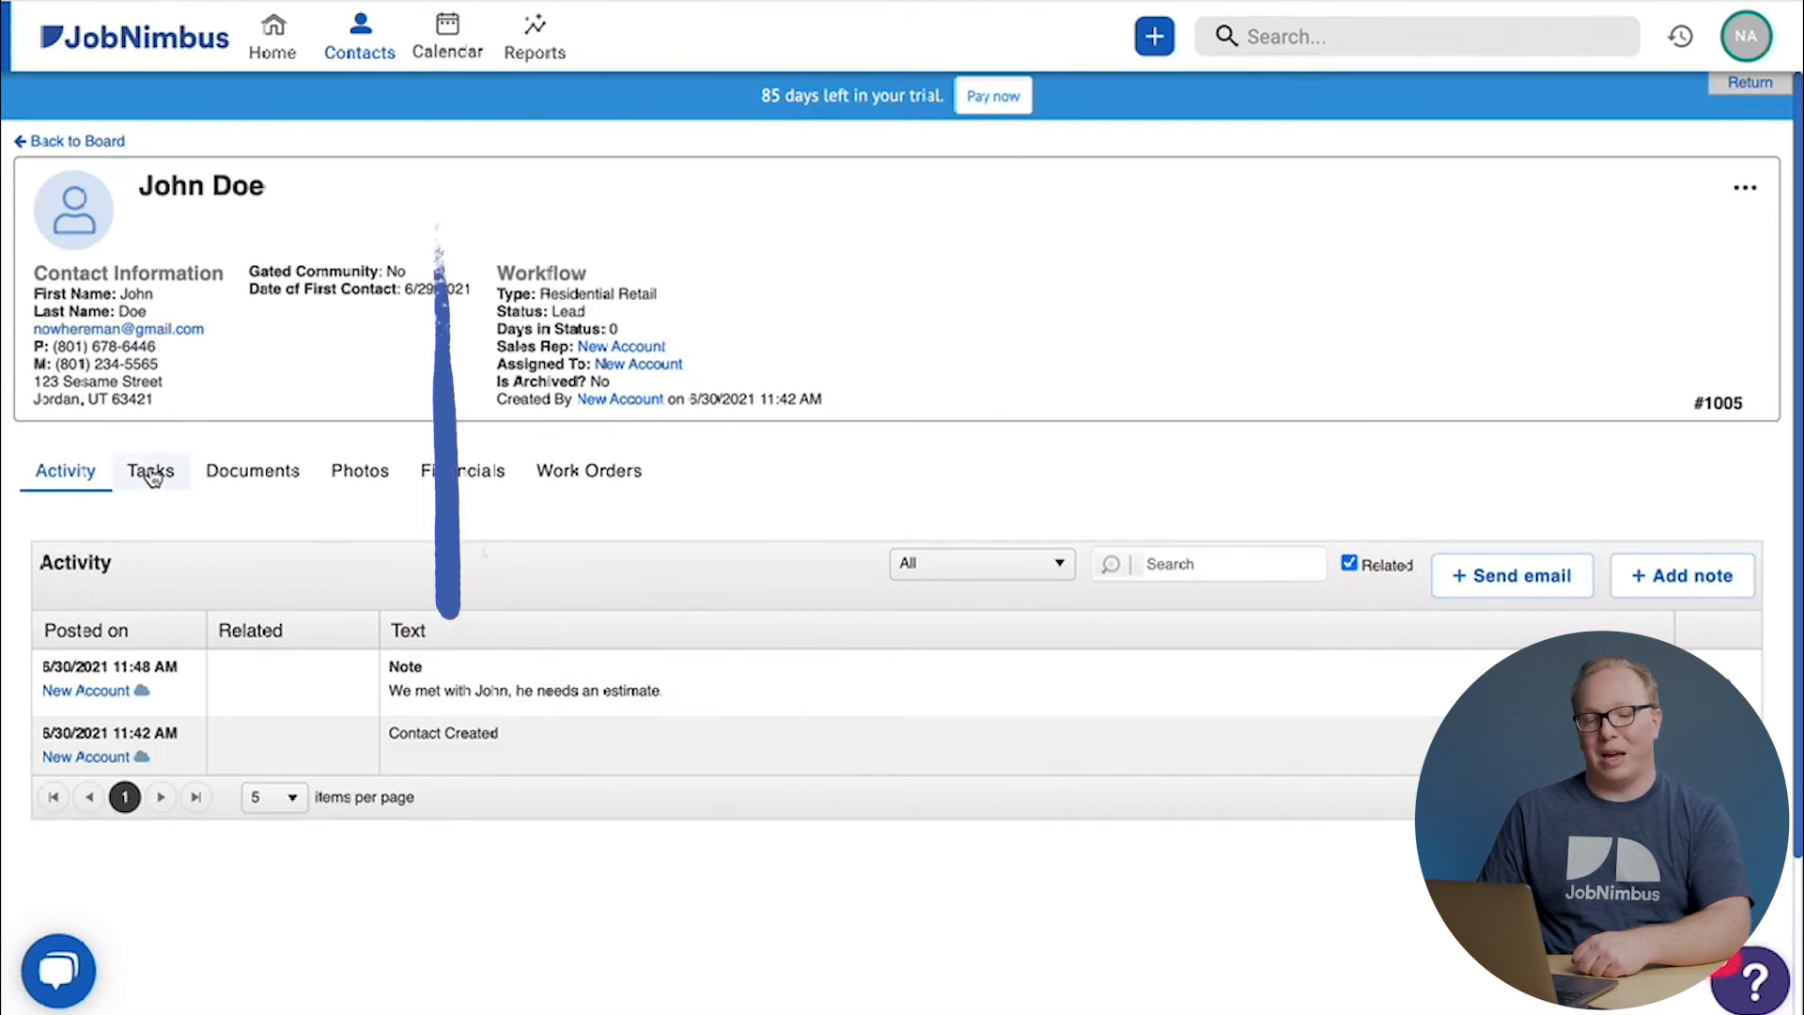
Review John Doe's empty Tasks list, then his empty Documents section.
click(150, 469)
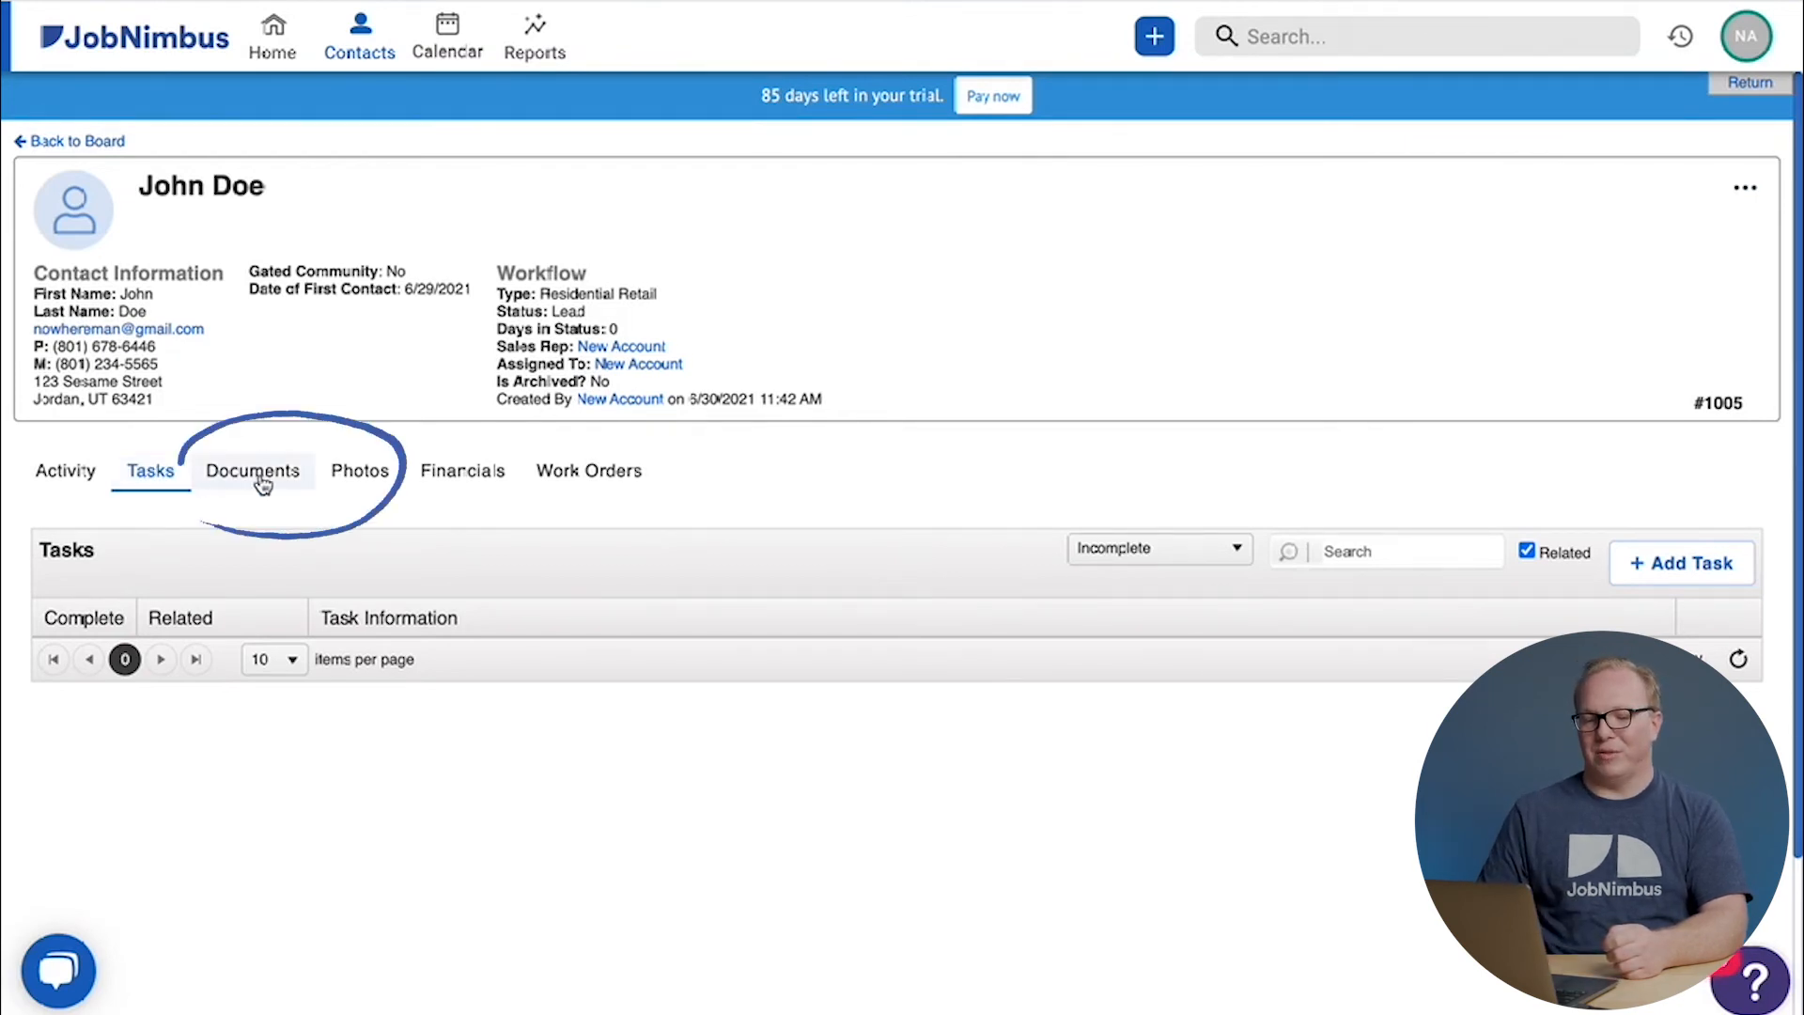
click(250, 470)
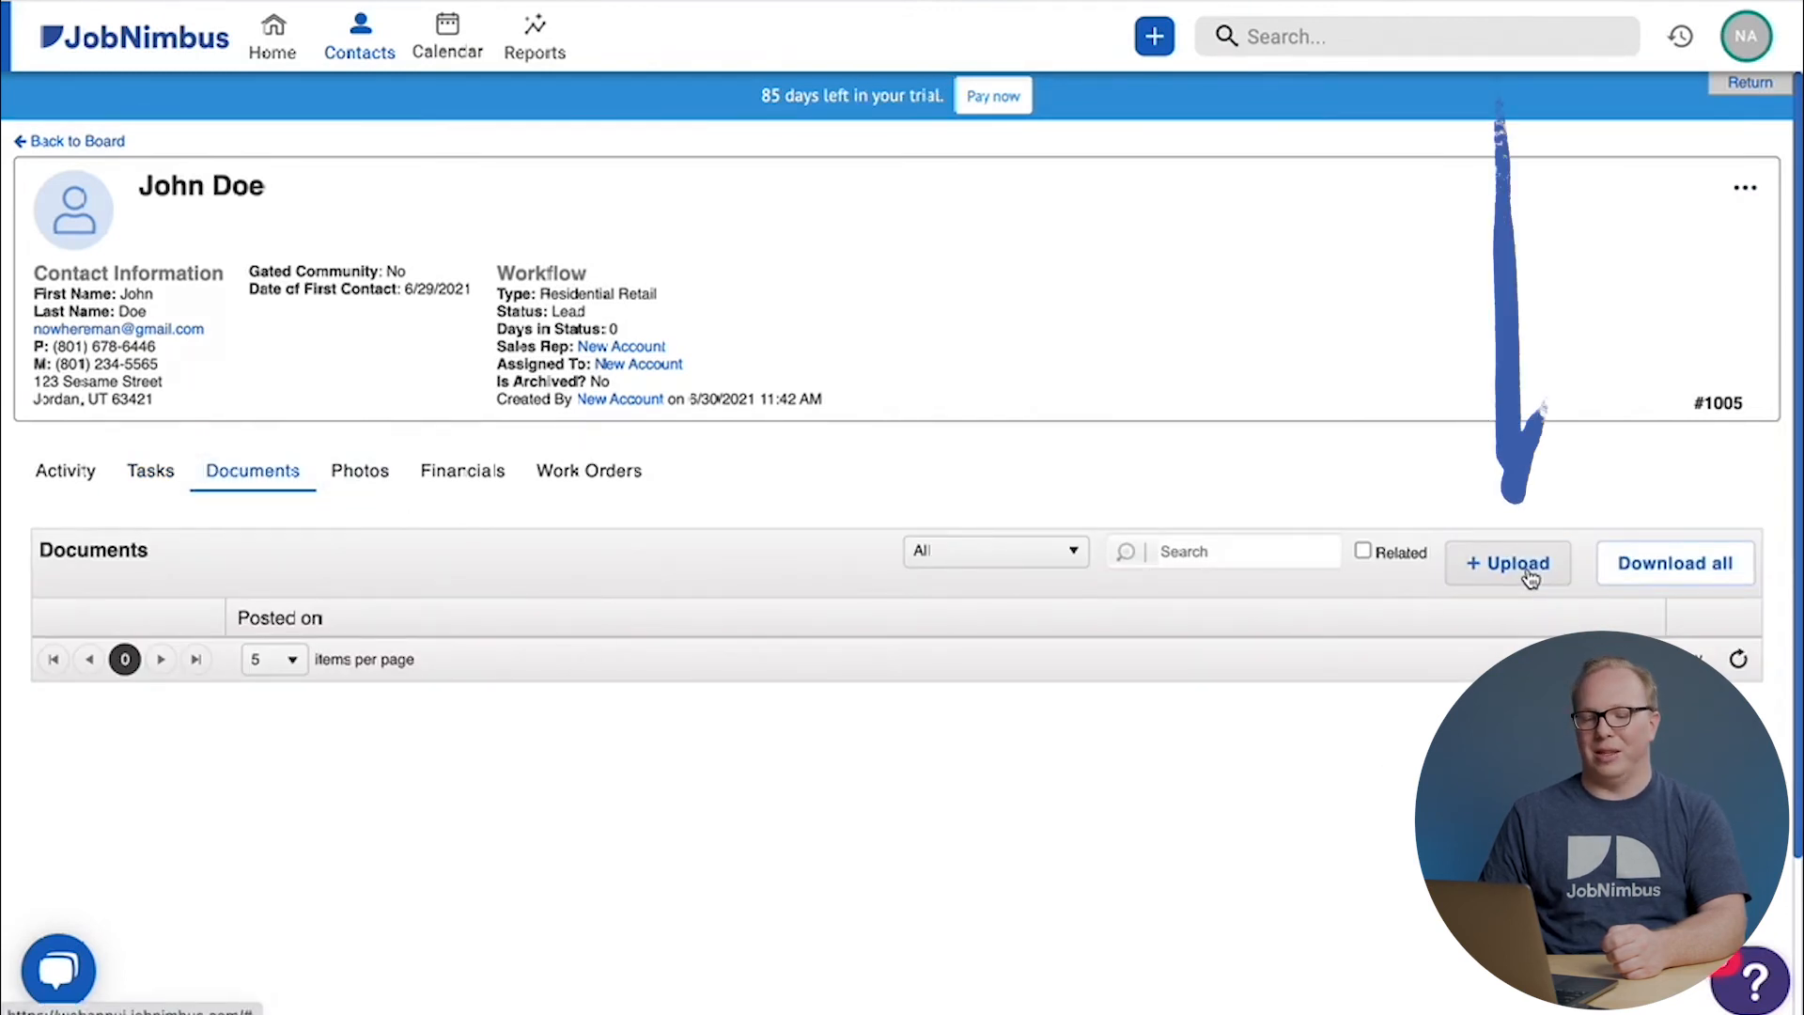
click(1509, 562)
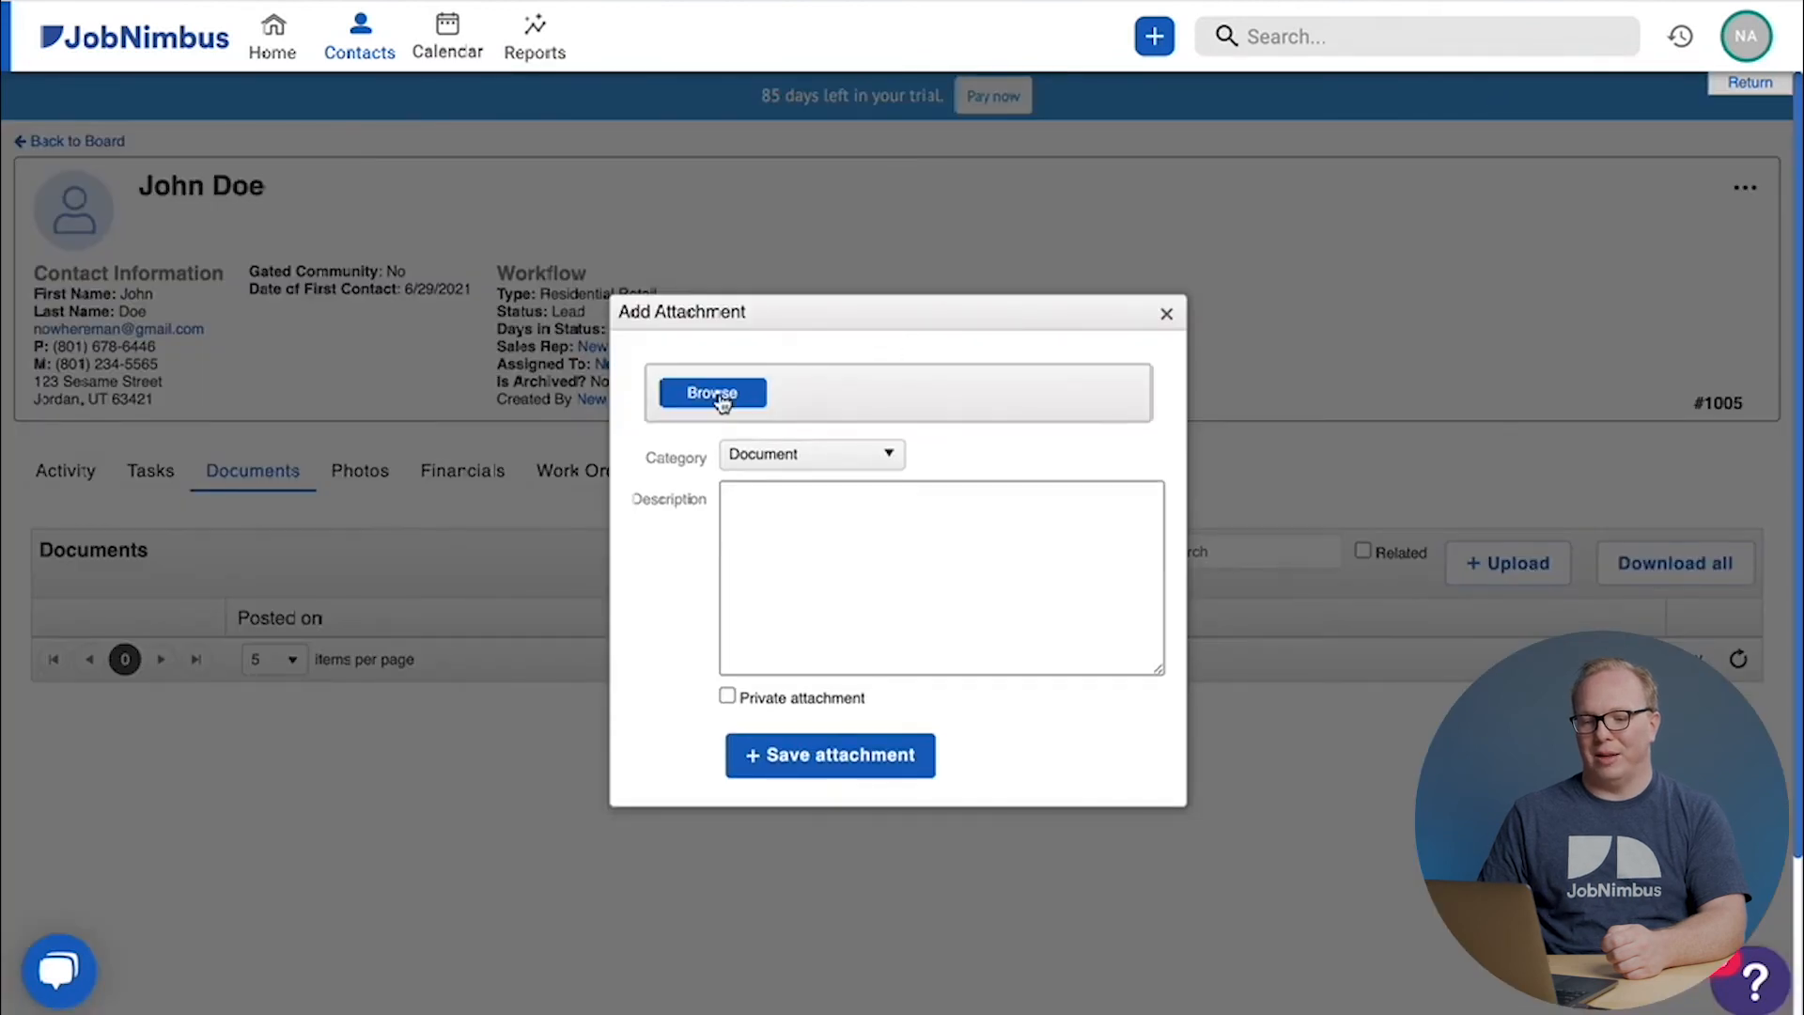
click(711, 393)
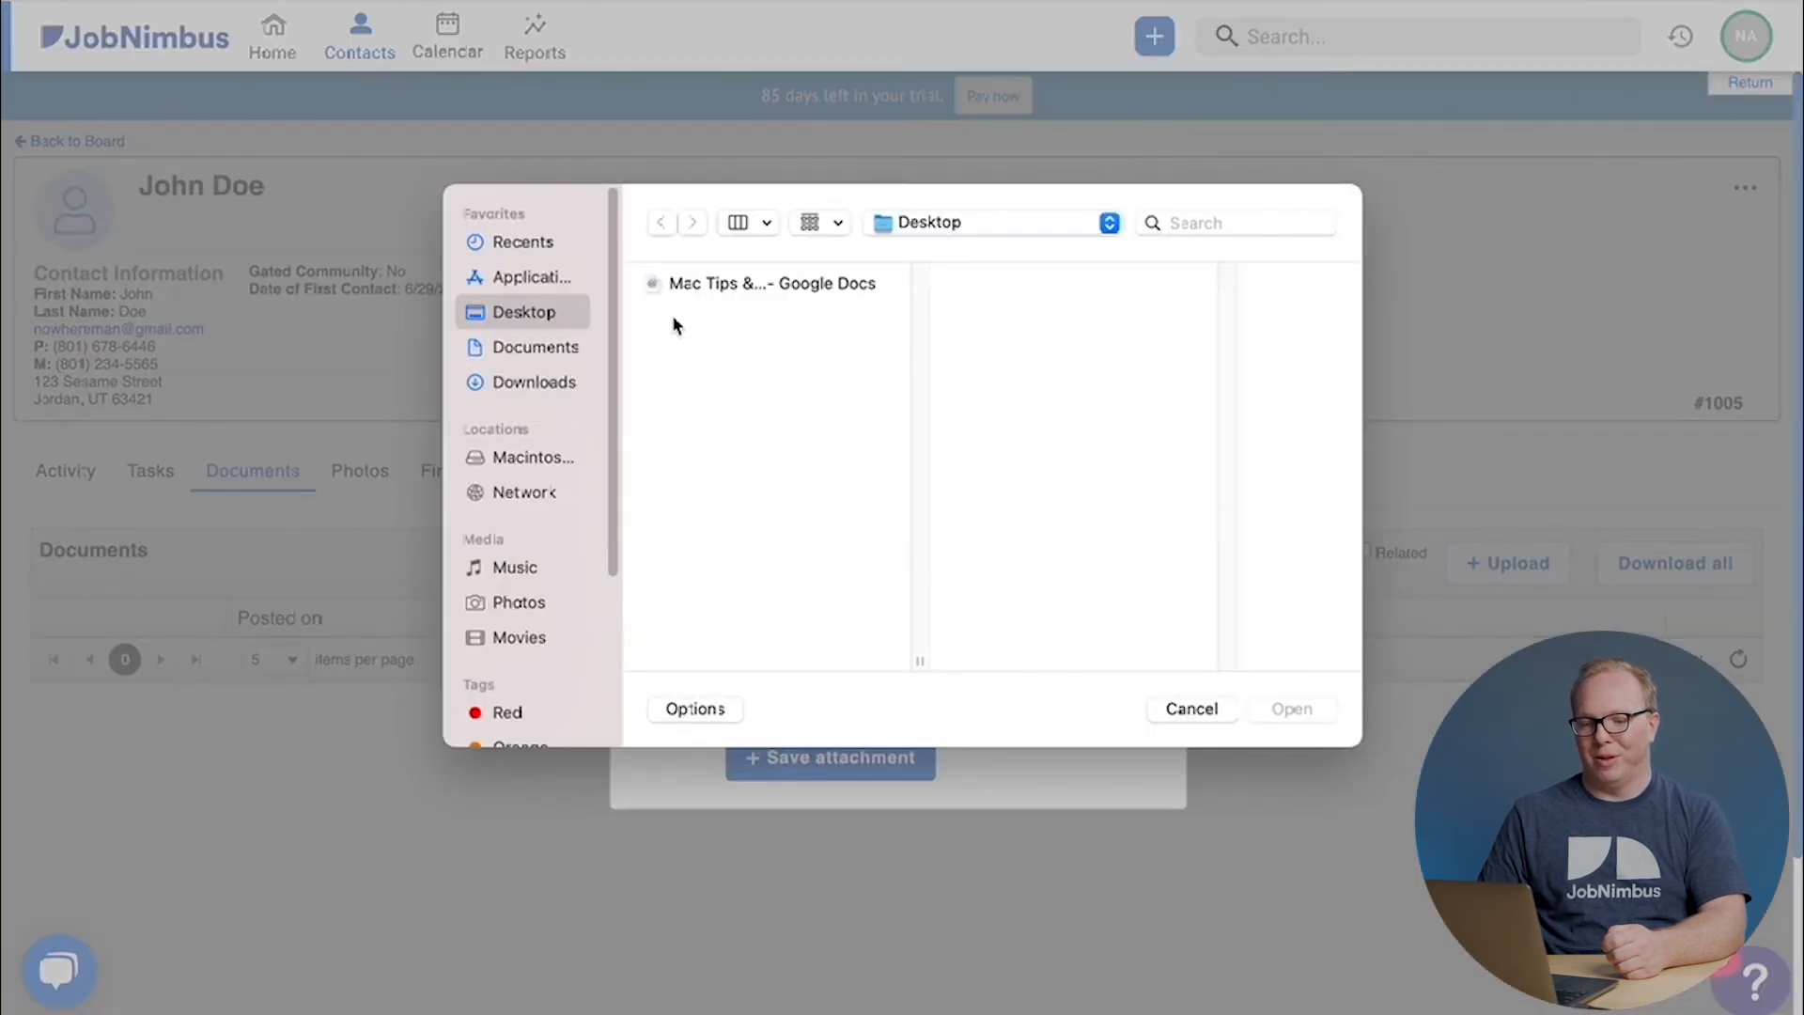
click(1191, 709)
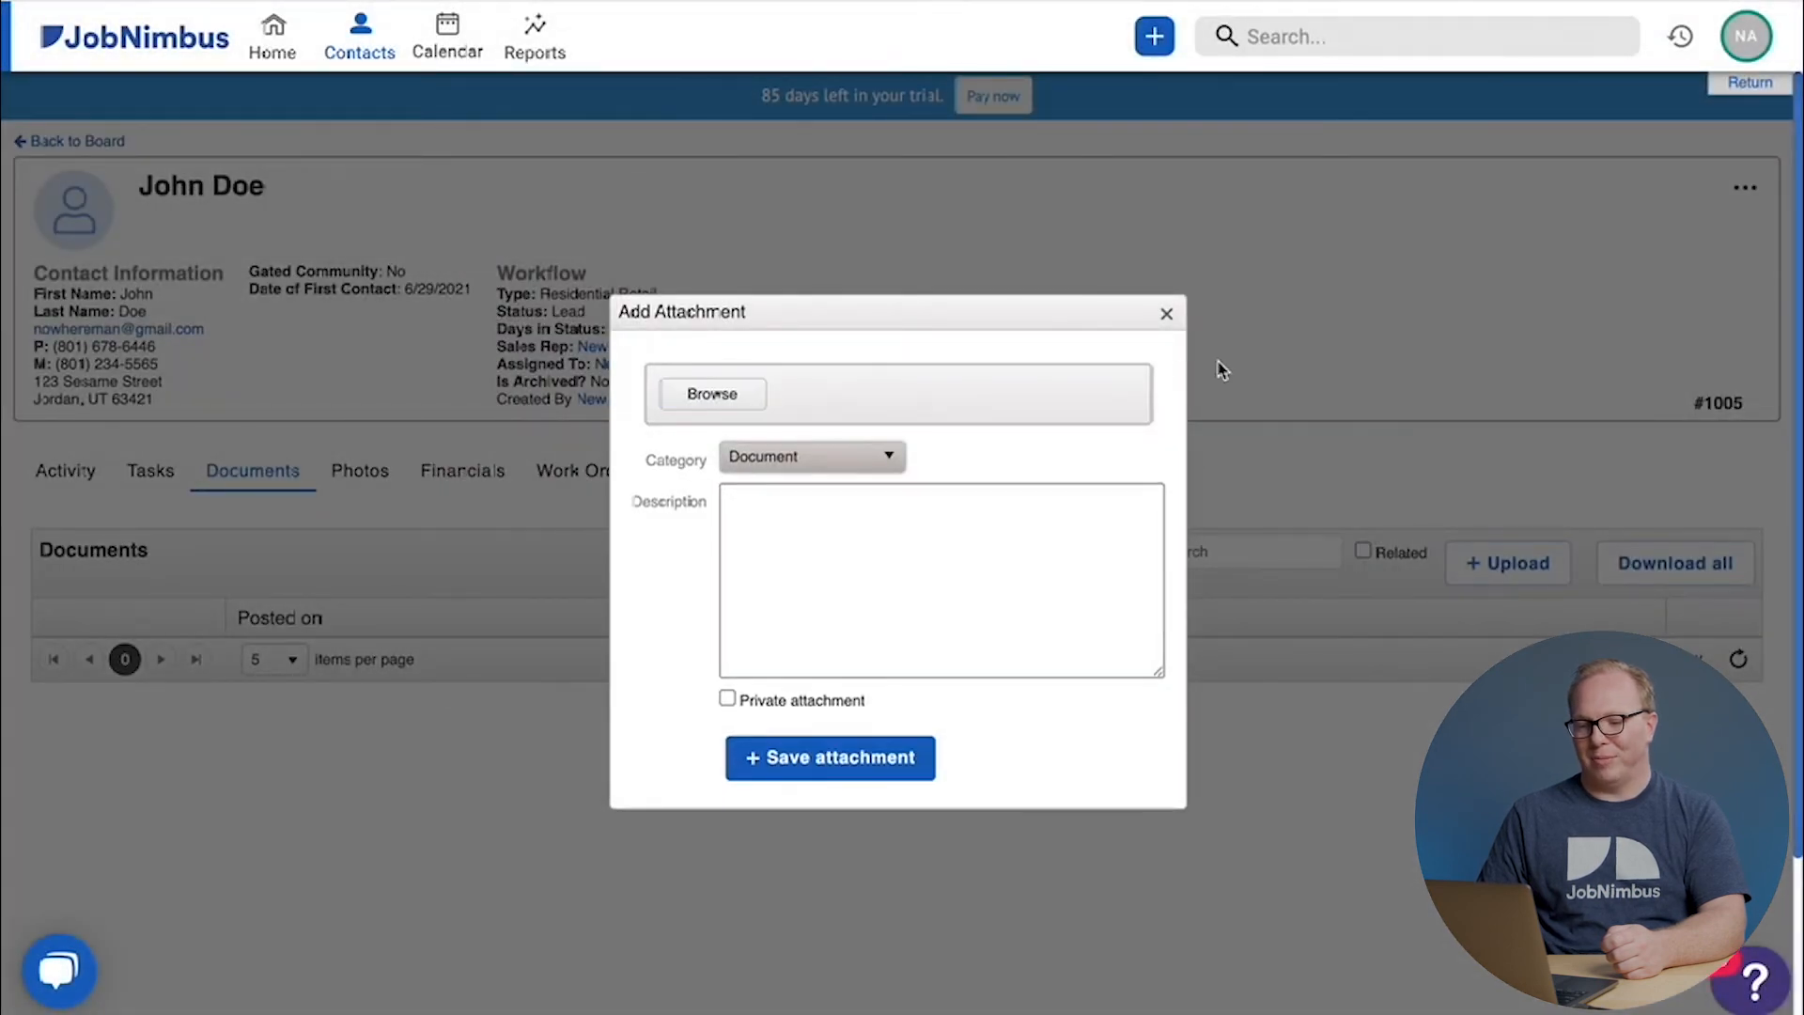
click(1165, 314)
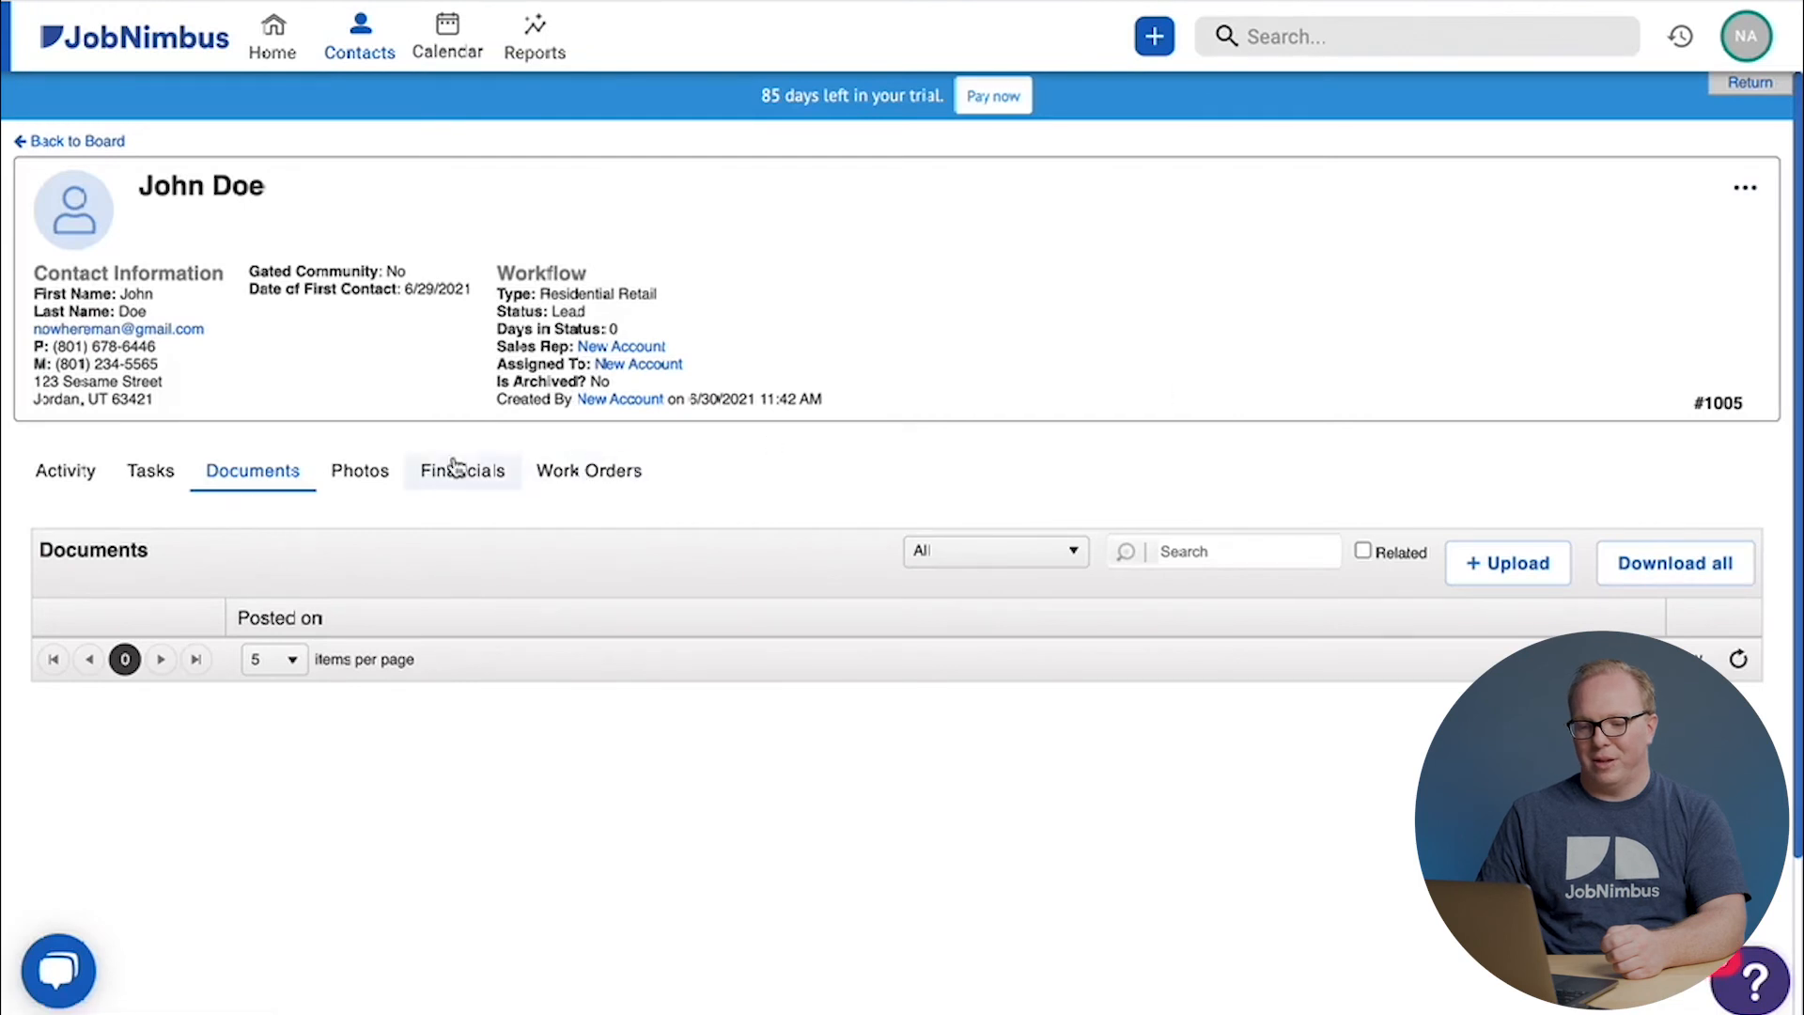
Review John Doe's Financials and Work Orders, then return to the Activity feed.
click(462, 470)
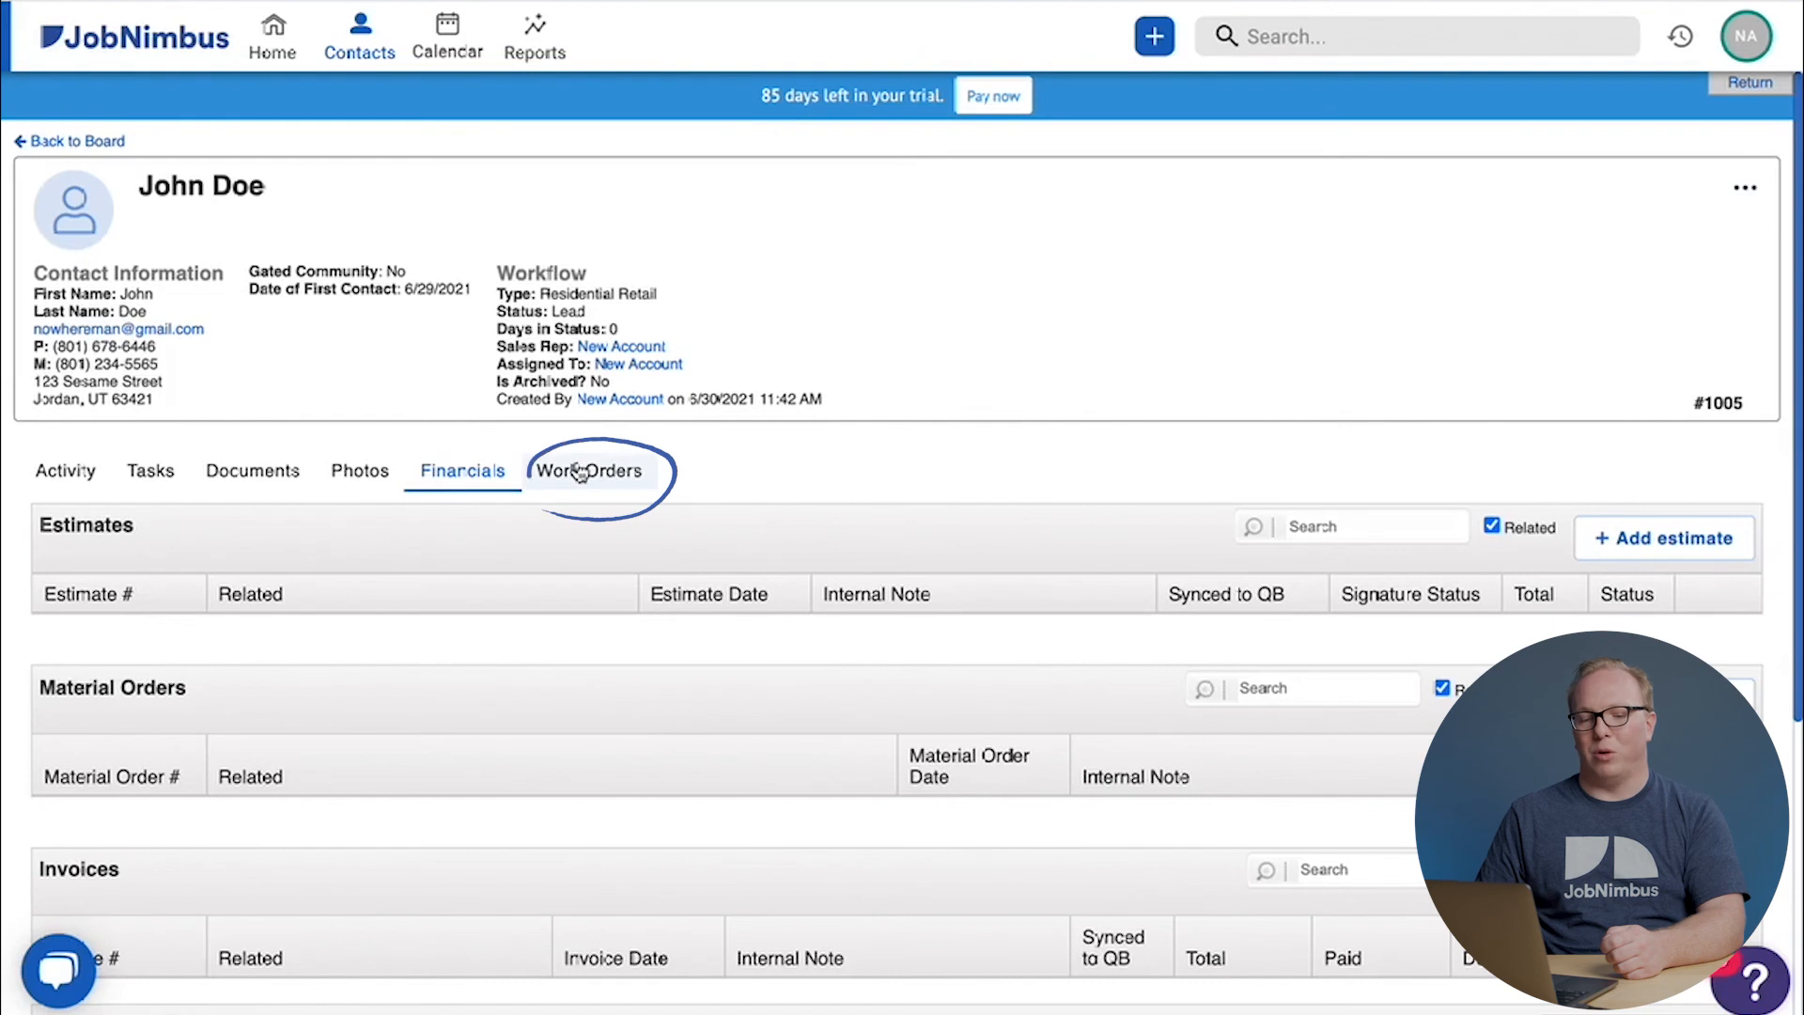
click(588, 470)
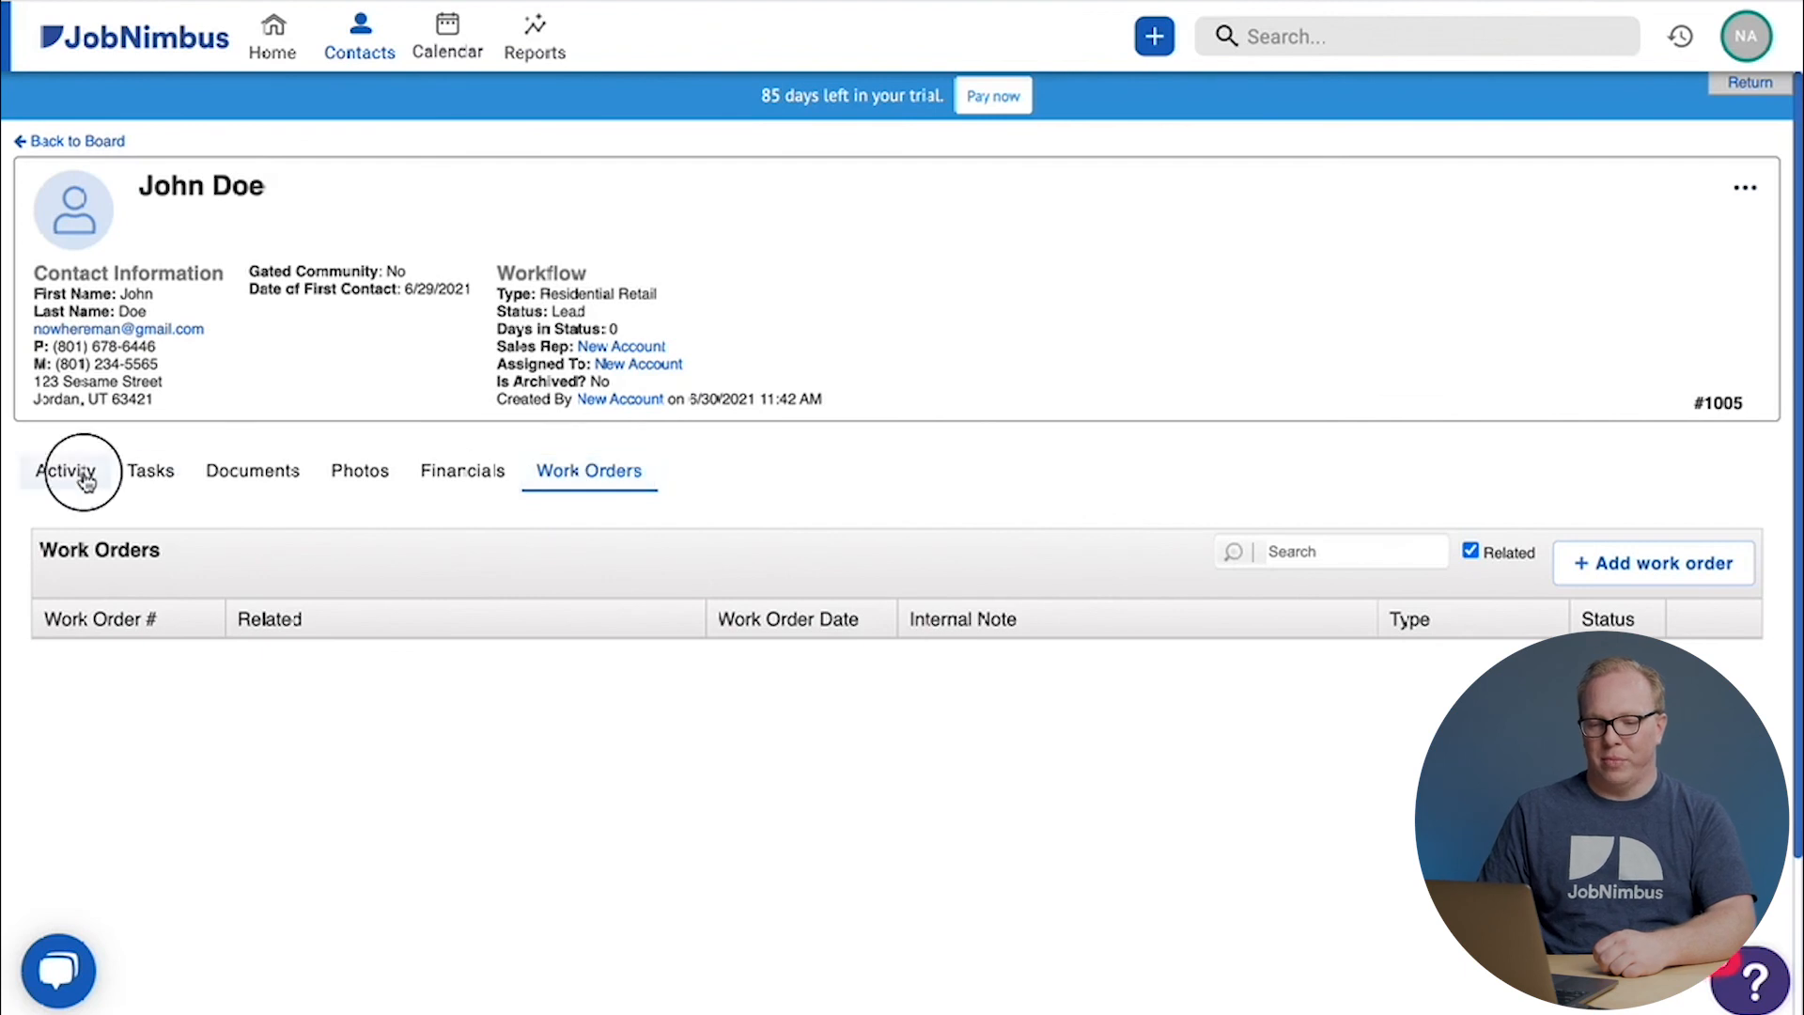
click(66, 470)
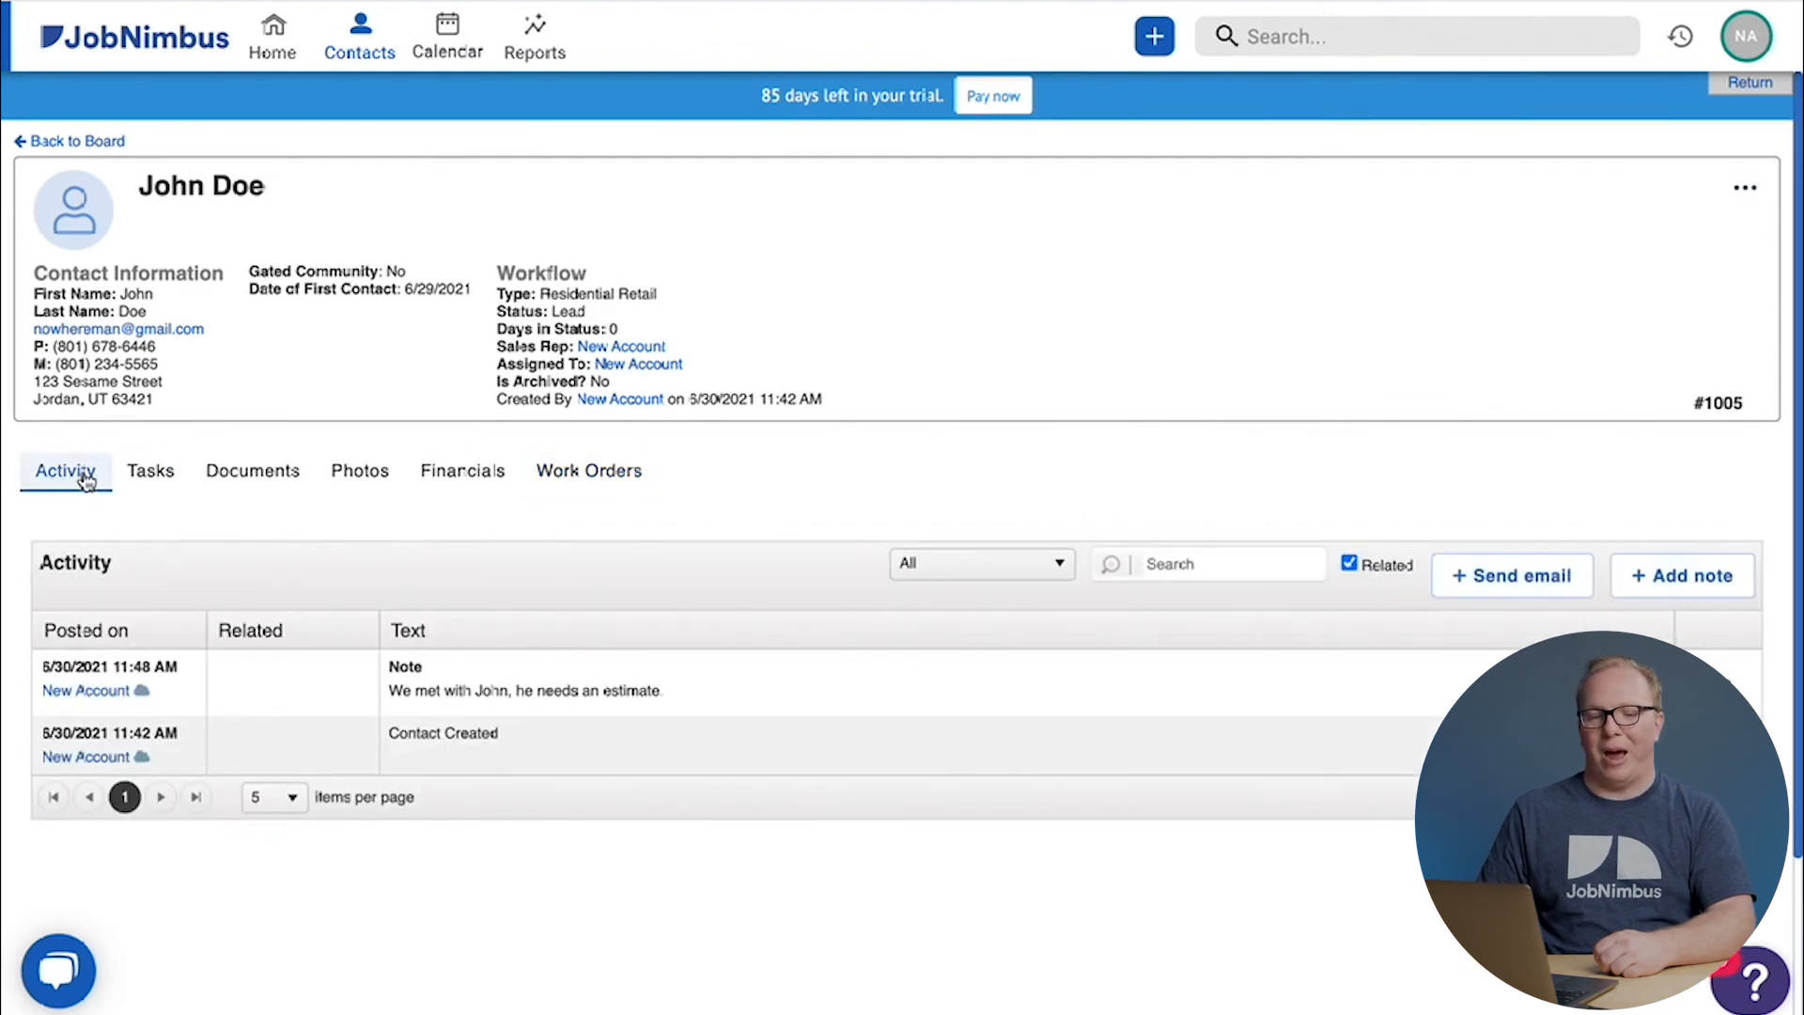